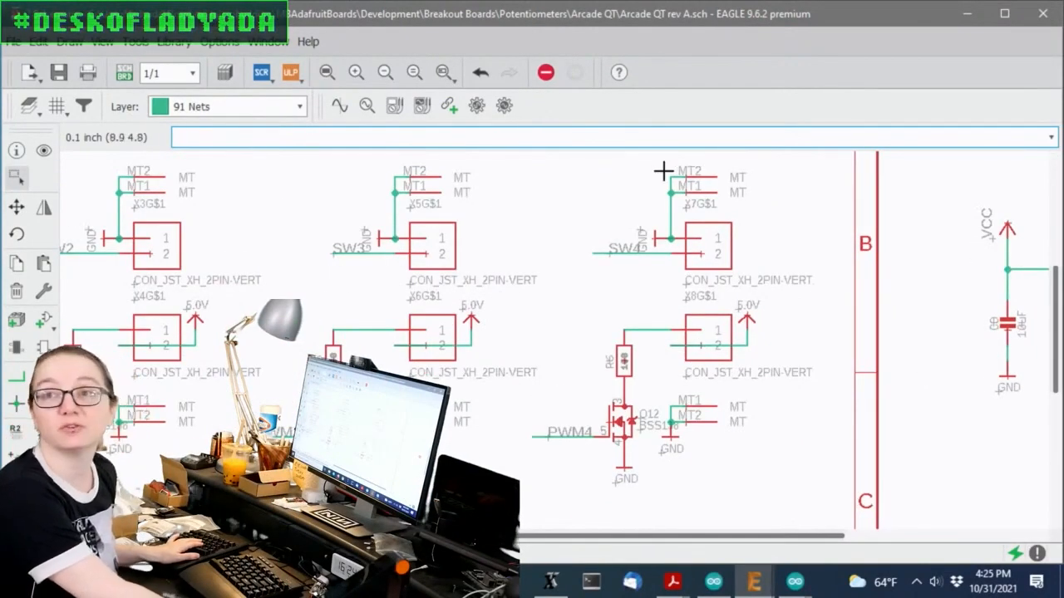
mouse_move(781, 252)
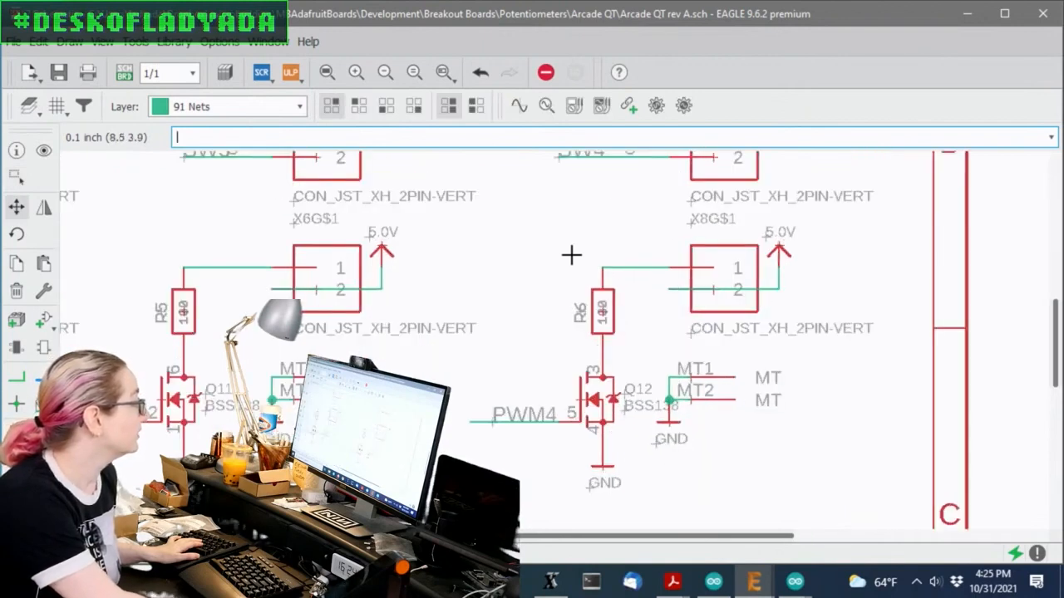
mouse_move(574, 438)
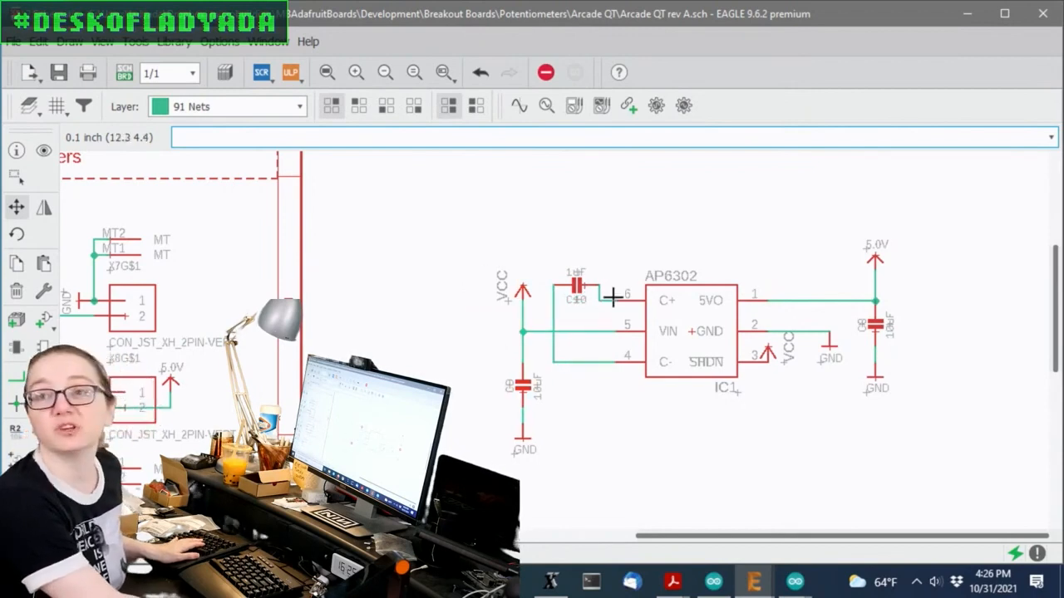
mouse_move(902, 356)
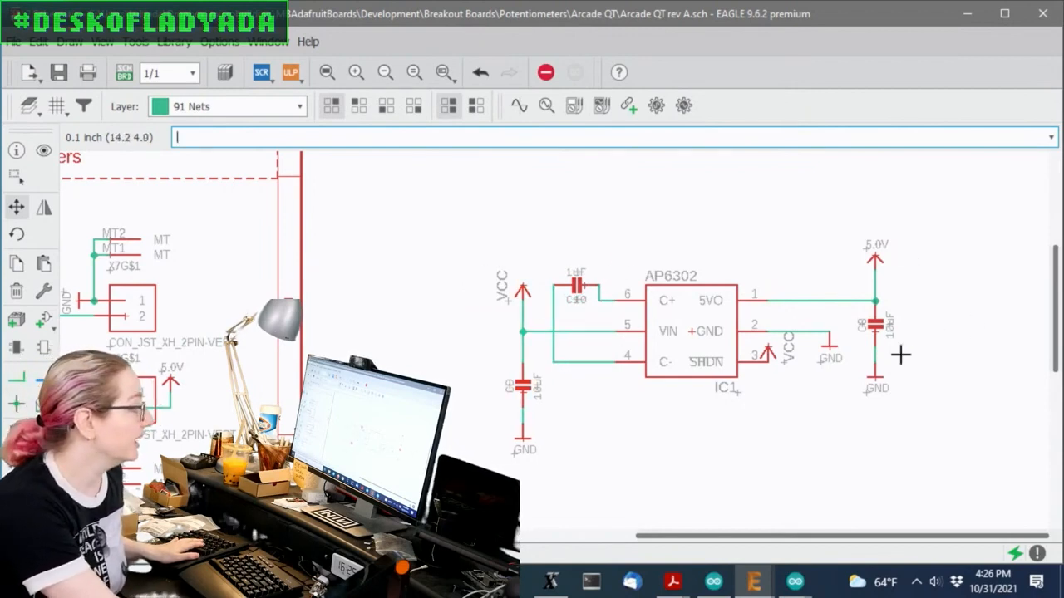
mouse_move(768, 345)
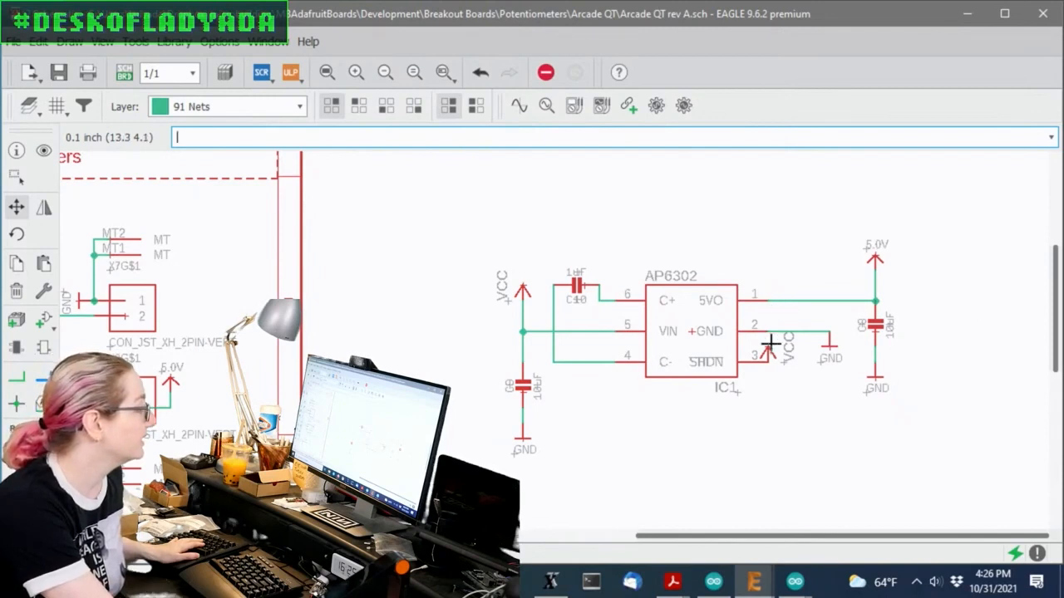
mouse_move(827, 376)
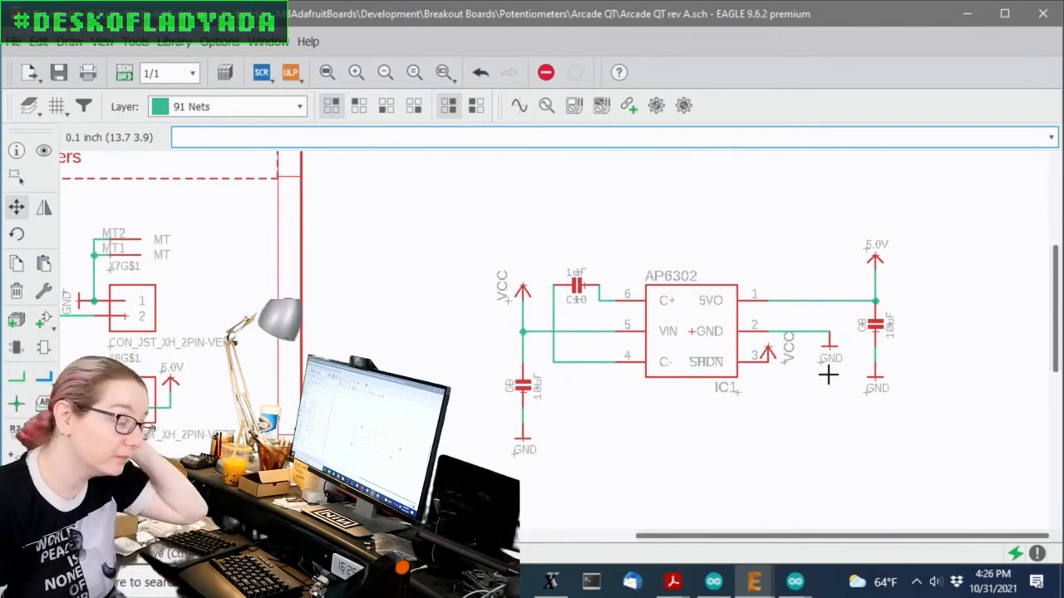
mouse_move(734, 153)
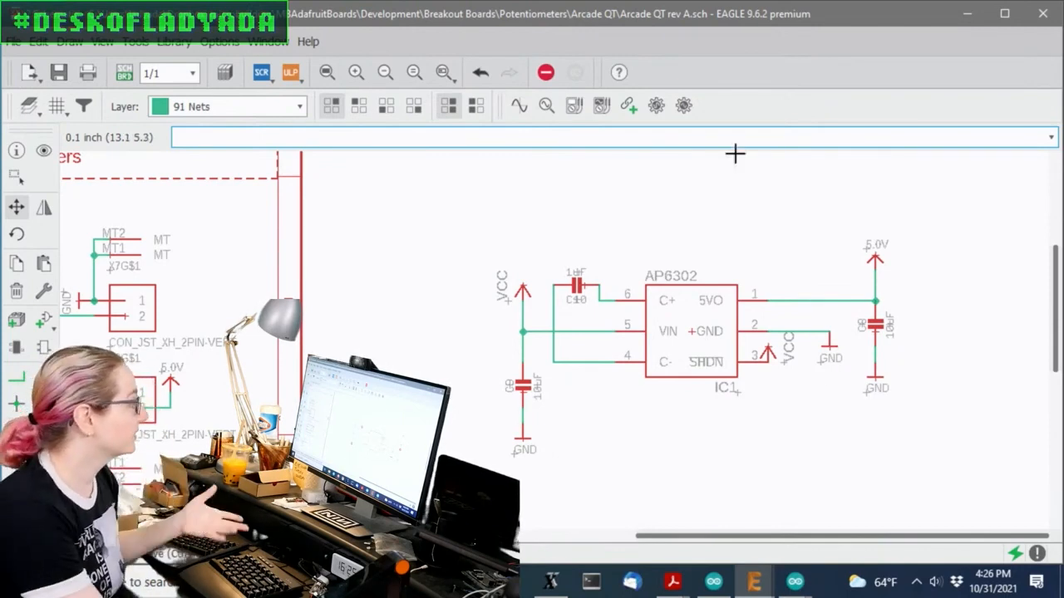
mouse_move(565, 334)
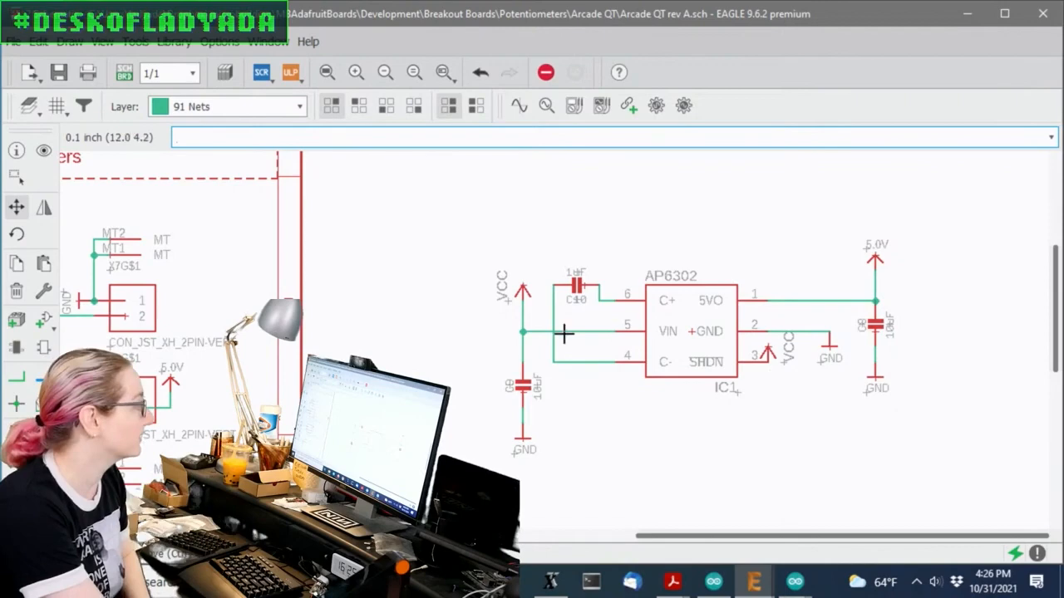
mouse_move(962, 324)
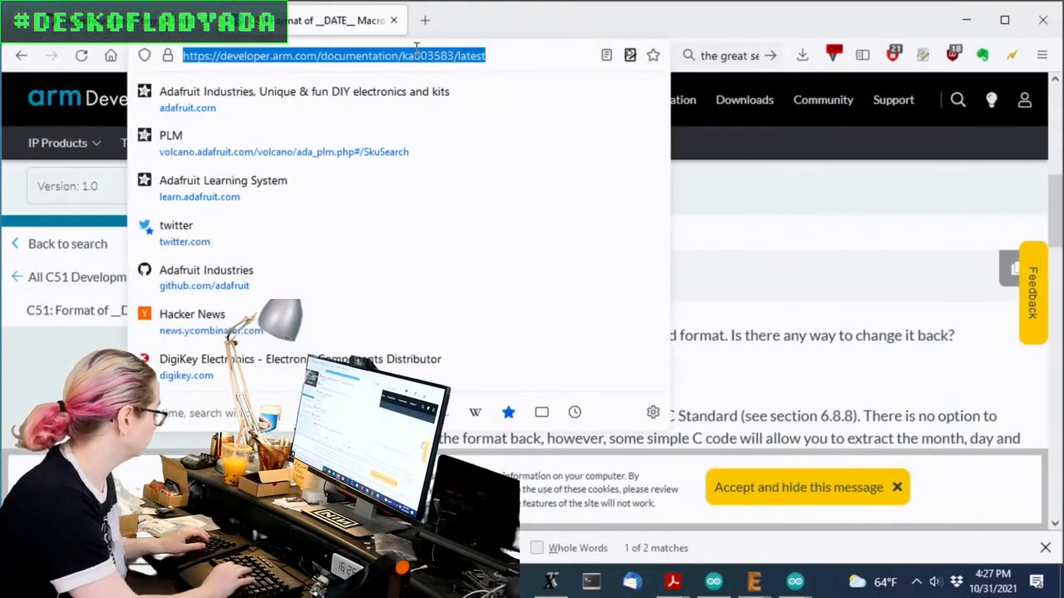
Step: Go to Digi-Key and search 'dc/dc charge pump', listing 2,265 results
click(298, 359)
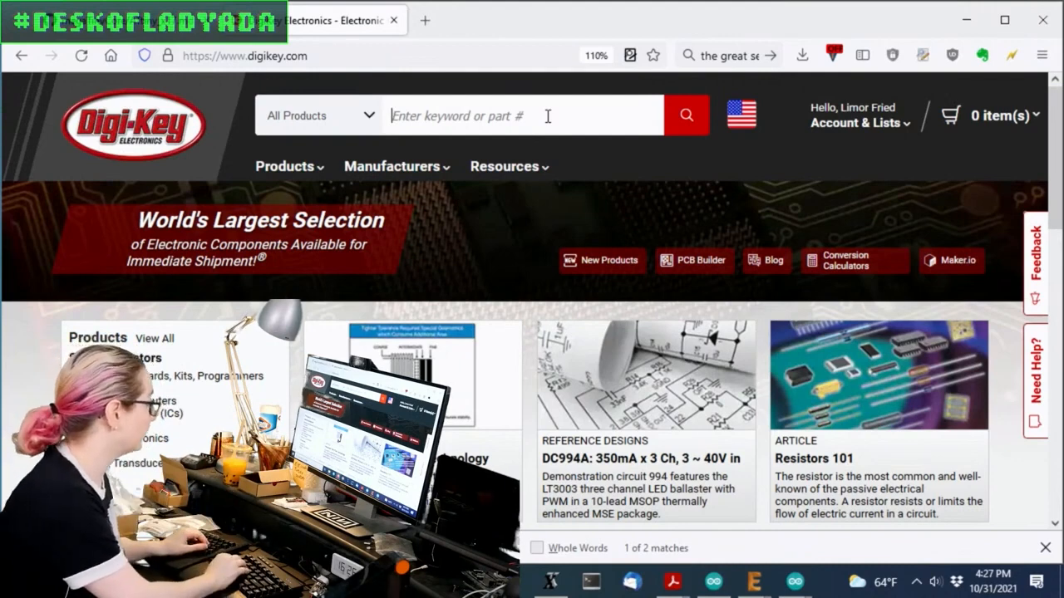
text(dc/dc)
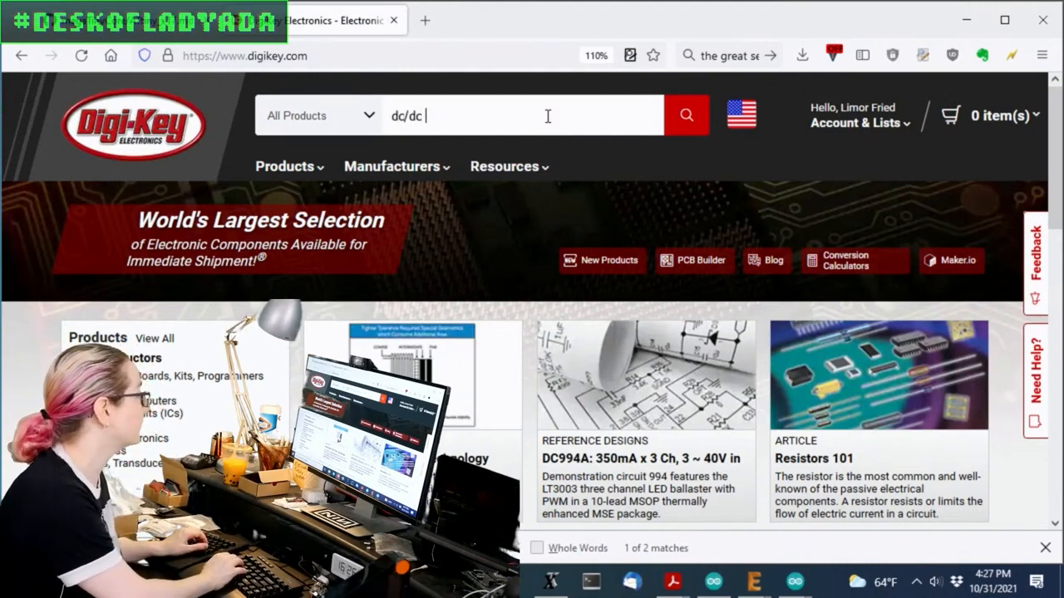
text(charge pu)
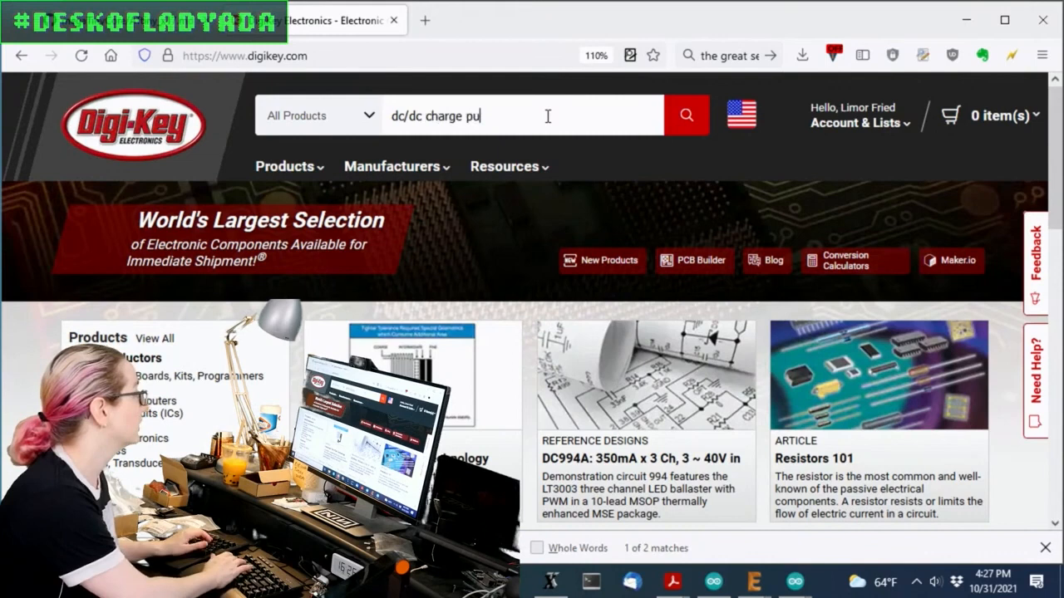
click(686, 116)
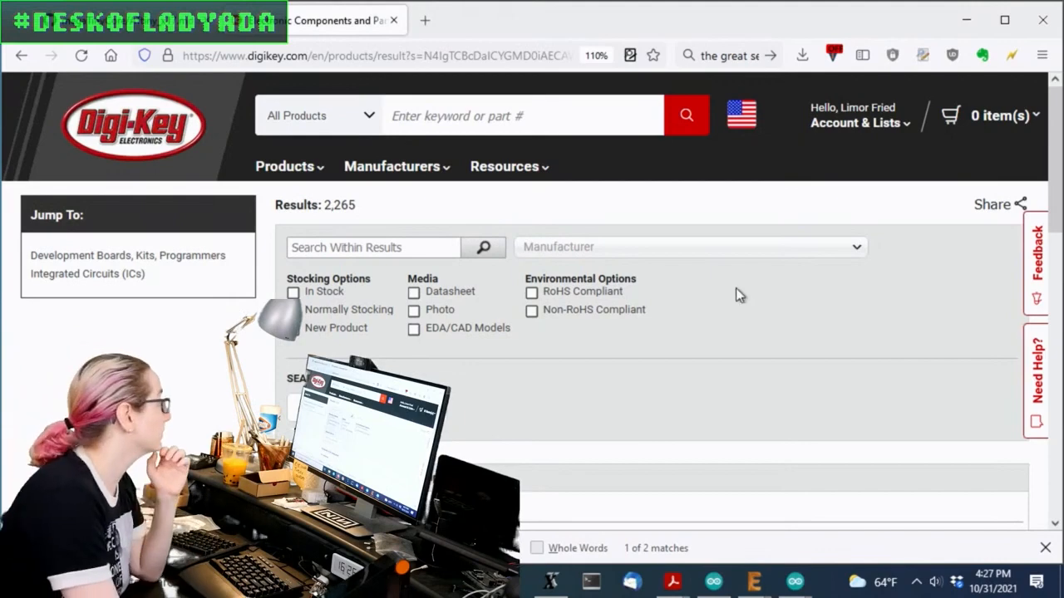
scroll(down, 3)
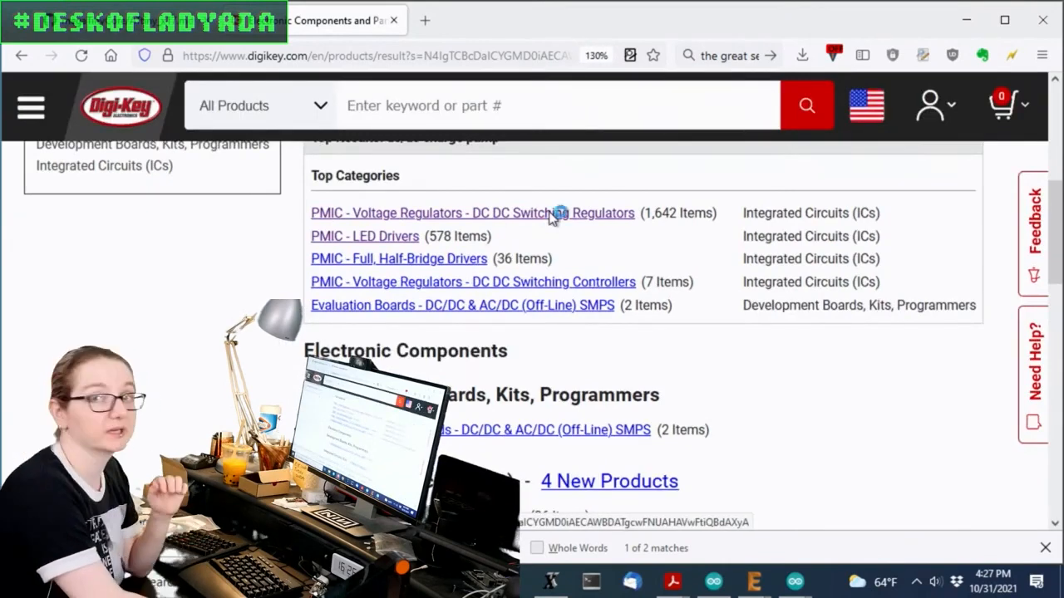
Step: Open PMIC - Voltage Regulators - DC DC Switching Regulators and filter to 5V output
click(471, 213)
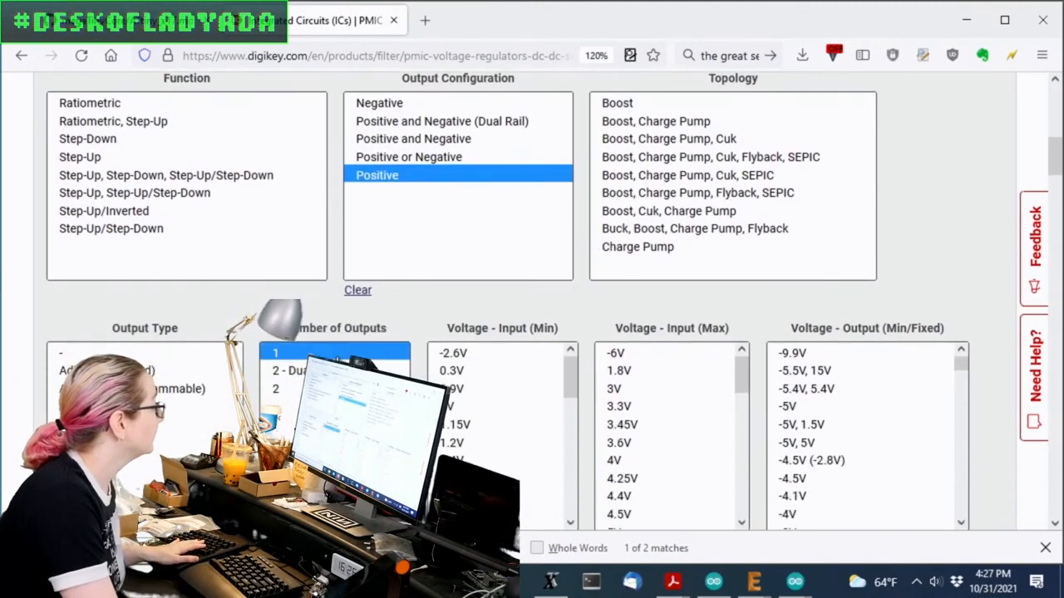
scroll(down, 3)
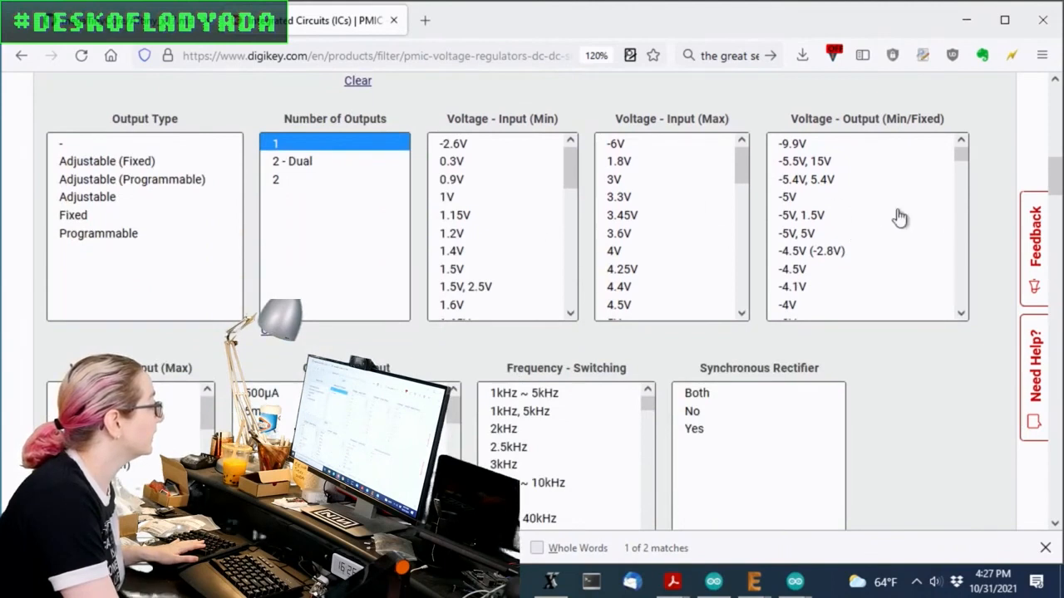
scroll(down, 3)
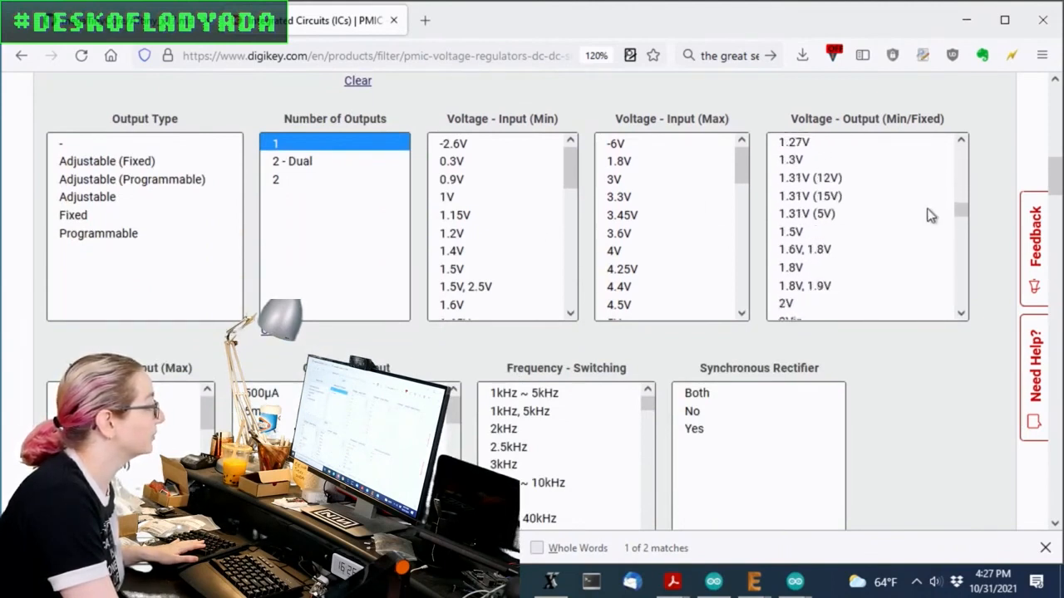
scroll(down, 3)
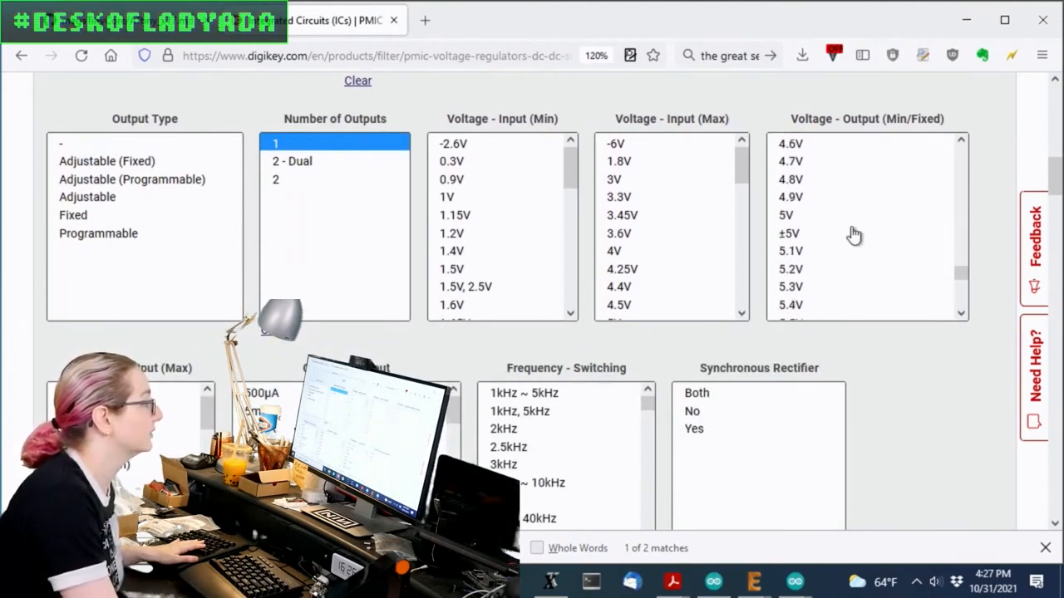
click(785, 214)
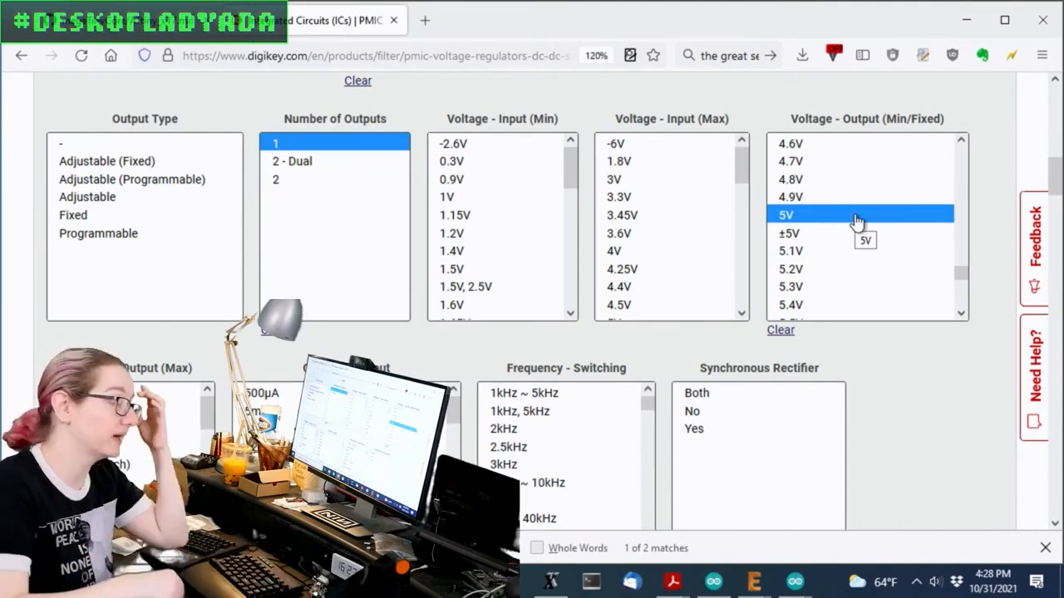
scroll(down, 3)
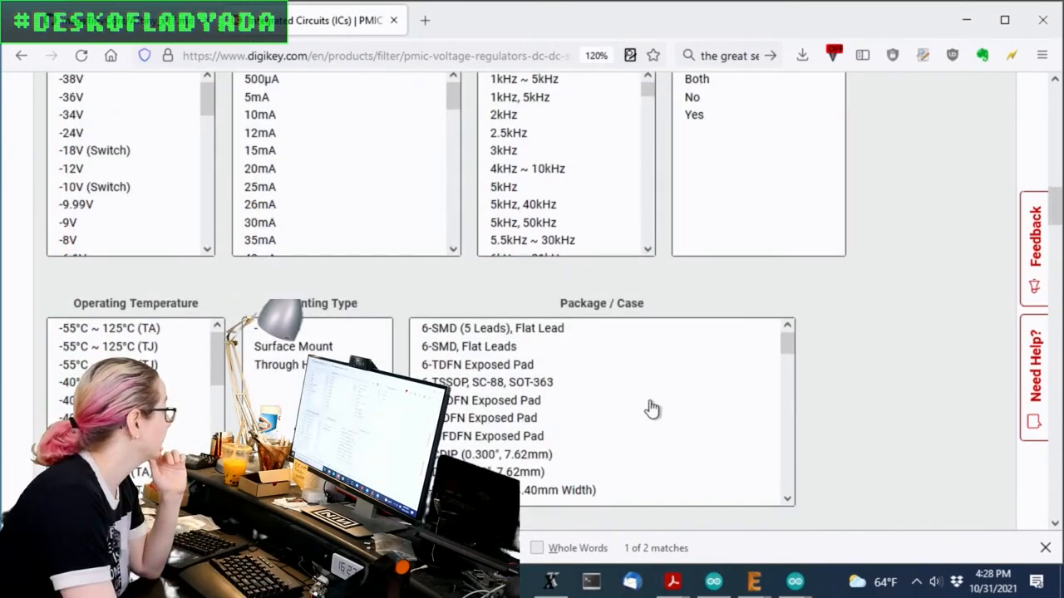
Step: Sort the 5V results by ascending price, starting with a $0.59 Semtech part
scroll(down, 3)
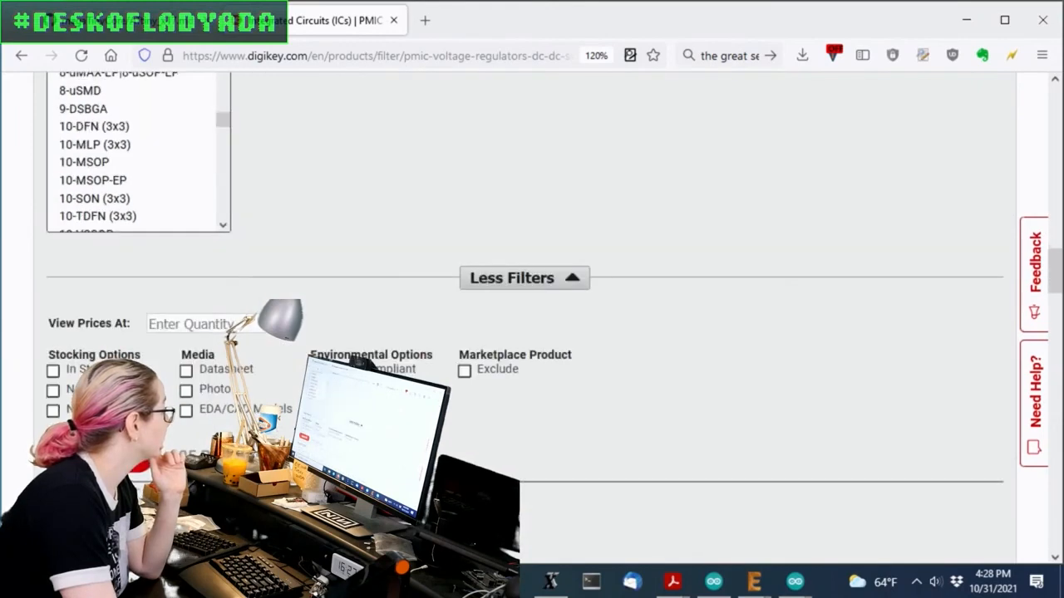
scroll(up, 3)
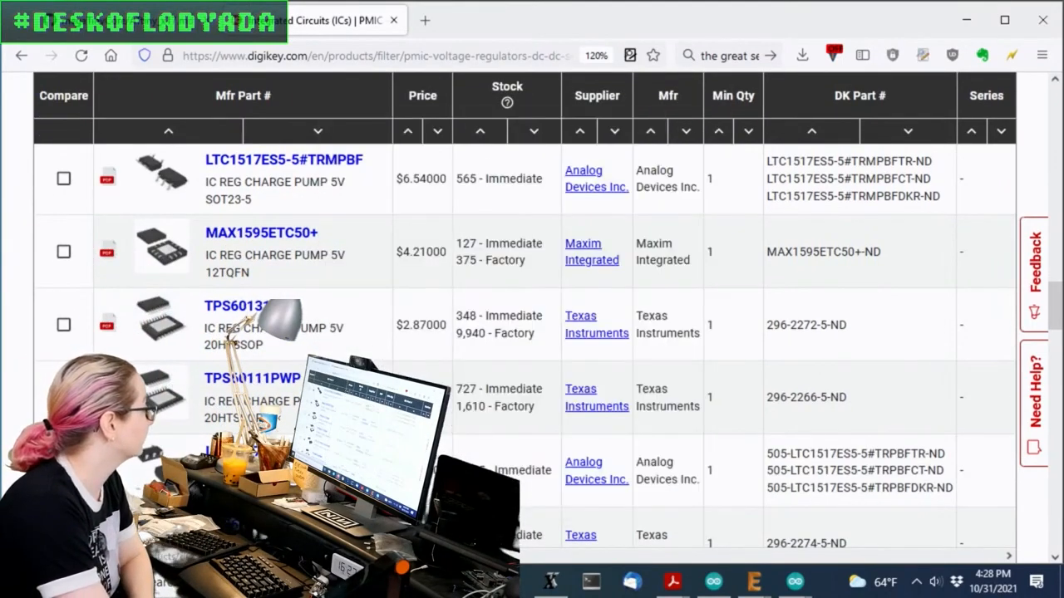
scroll(up, 3)
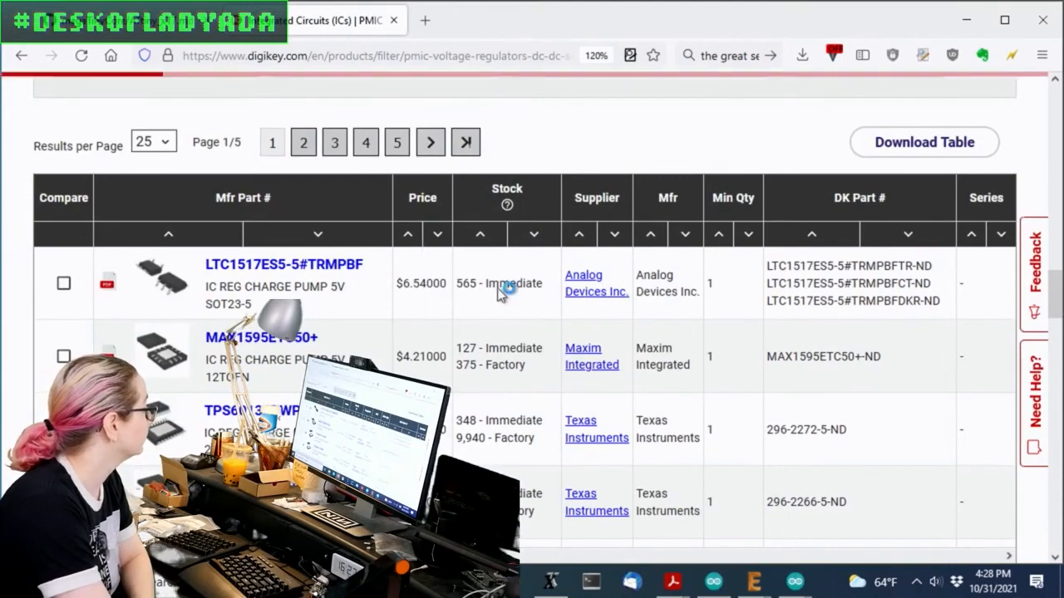
scroll(up, 3)
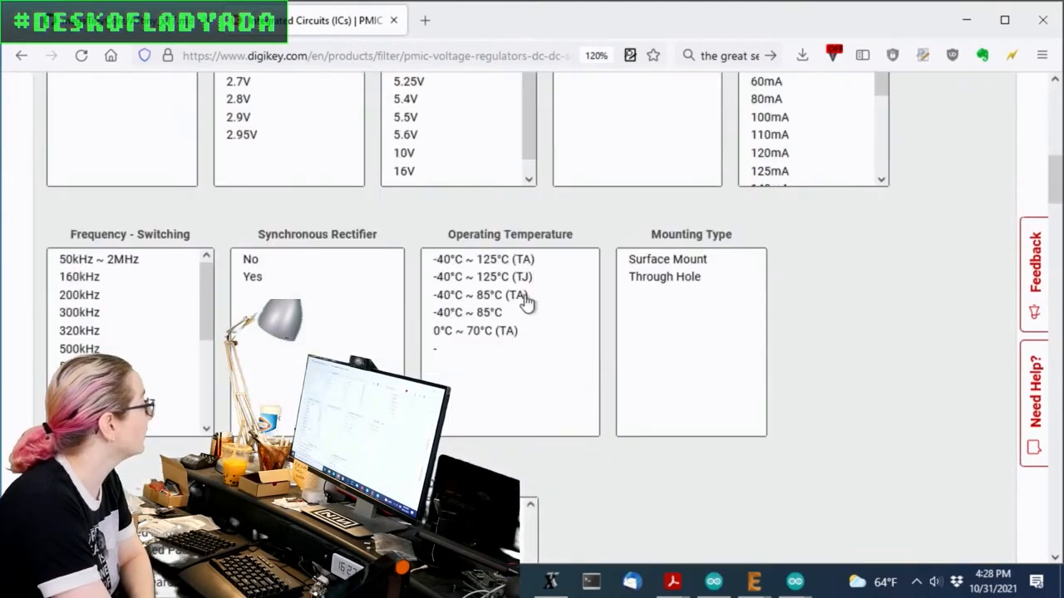
scroll(down, 3)
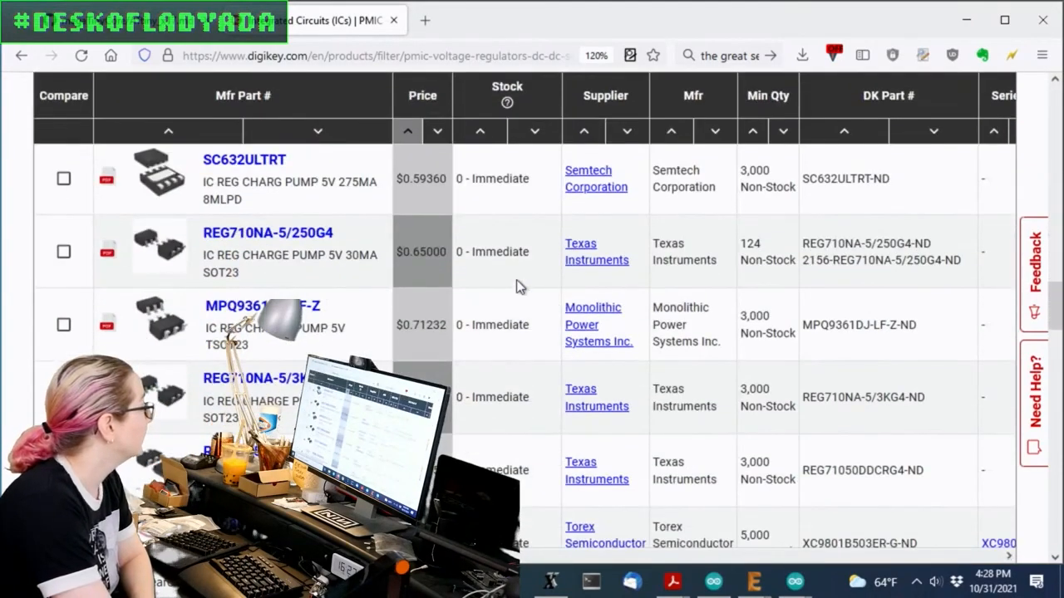
mouse_move(547, 390)
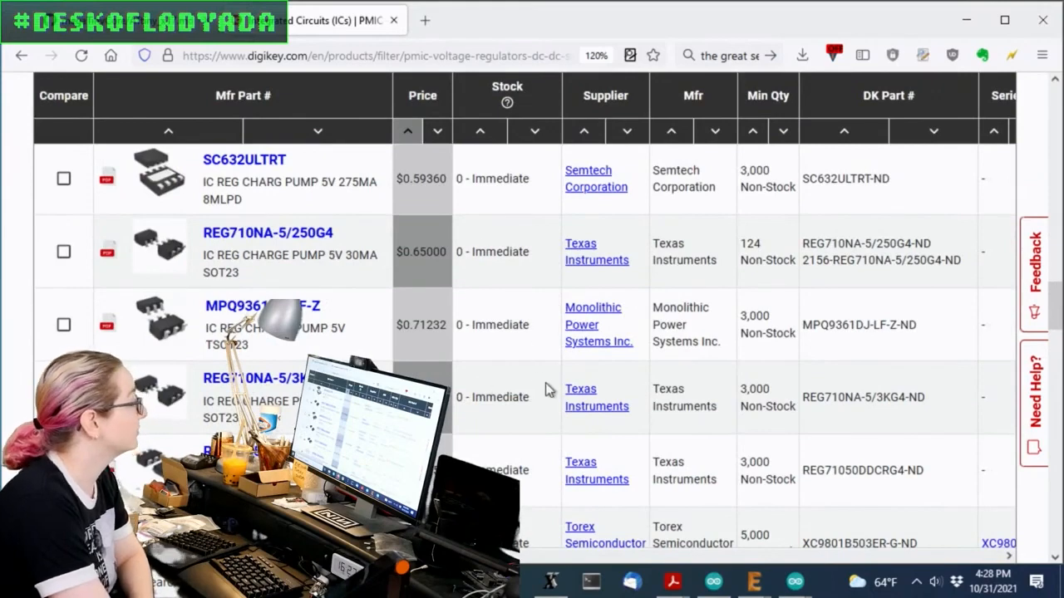
mouse_move(159, 246)
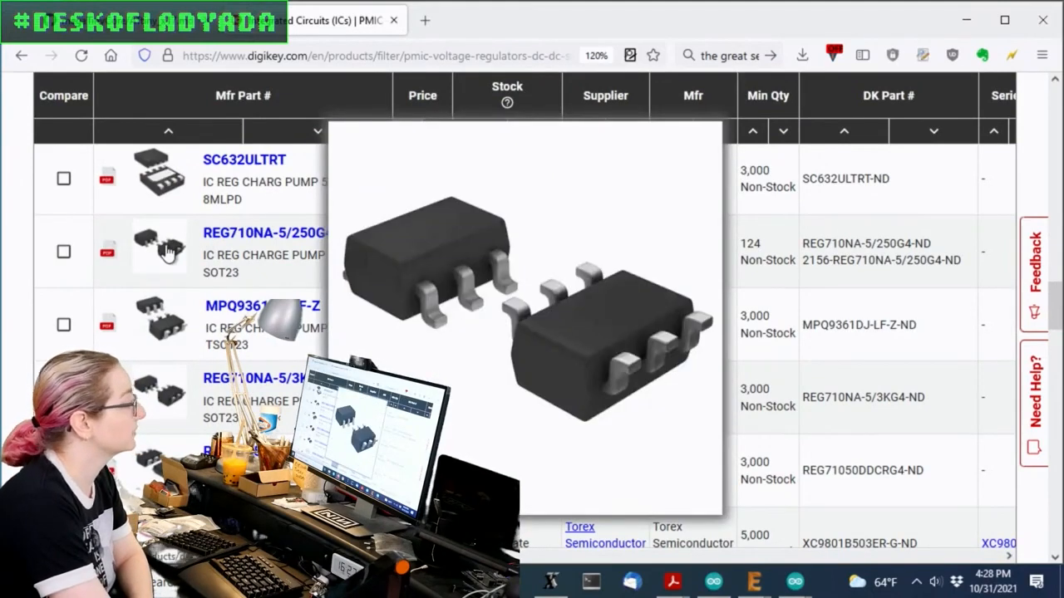
mouse_move(159, 249)
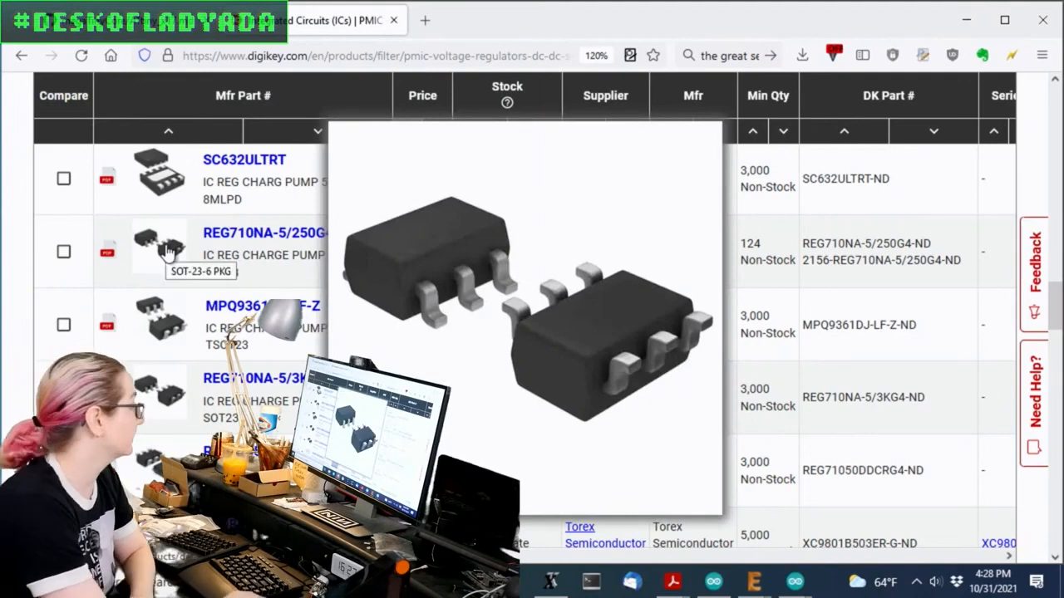
Step: Apply the In Stock filter, leaving 56 parts led by TI's $0.95 LM2750
scroll(up, 3)
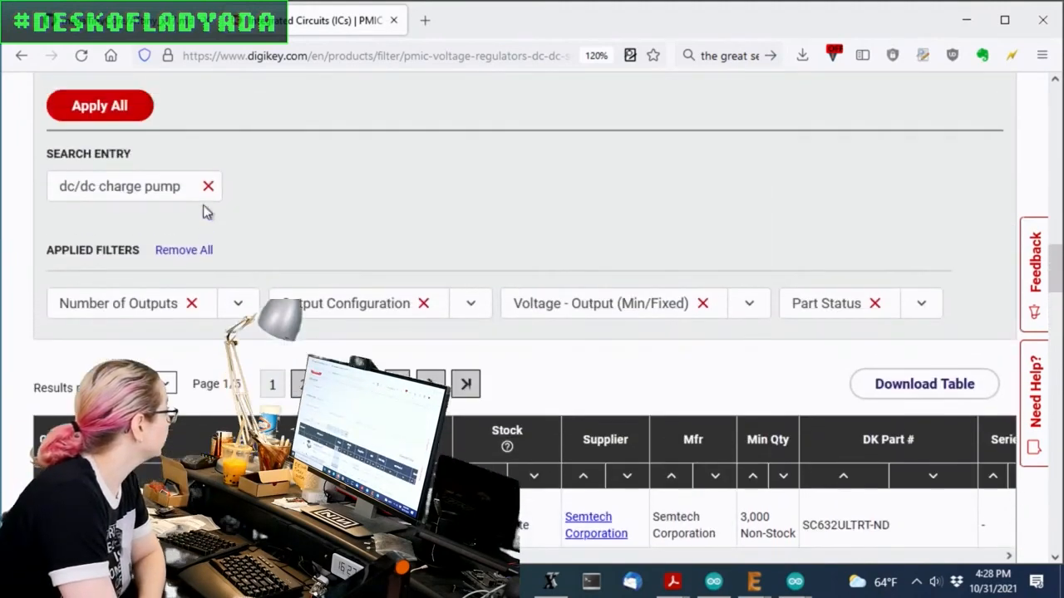
scroll(up, 3)
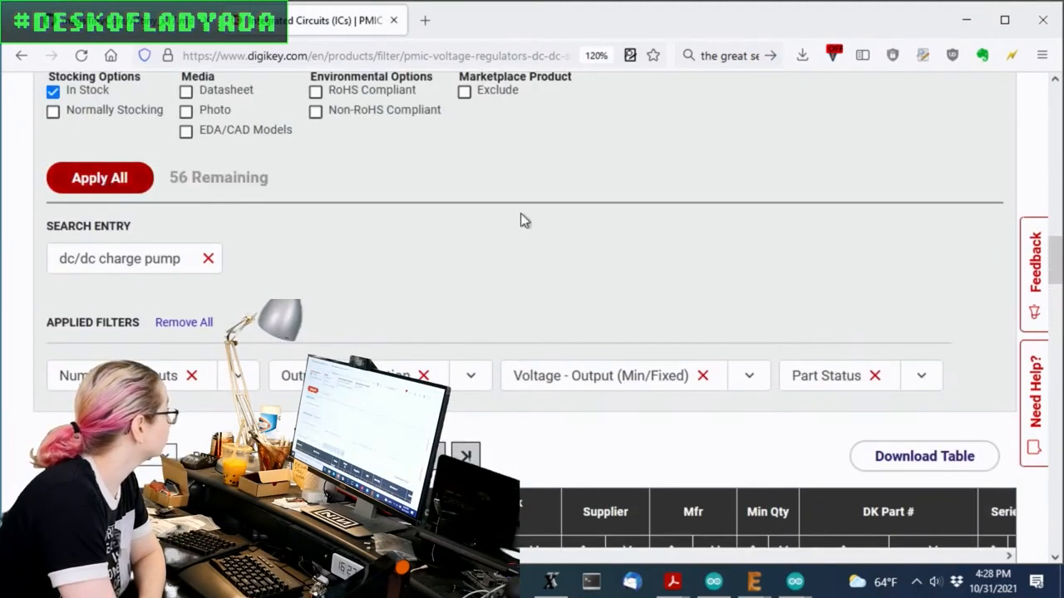
scroll(up, 3)
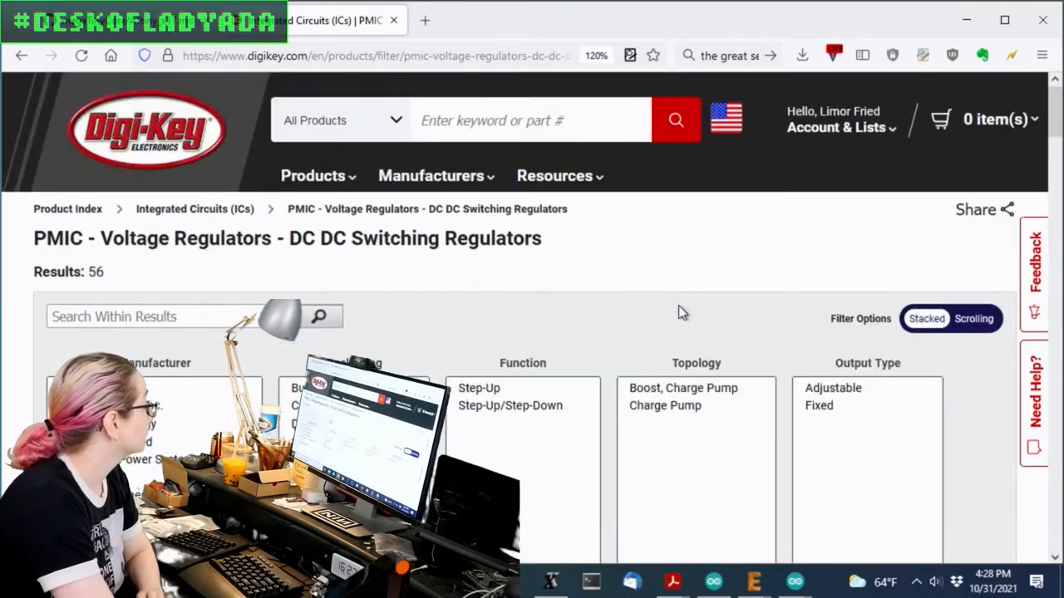
scroll(down, 3)
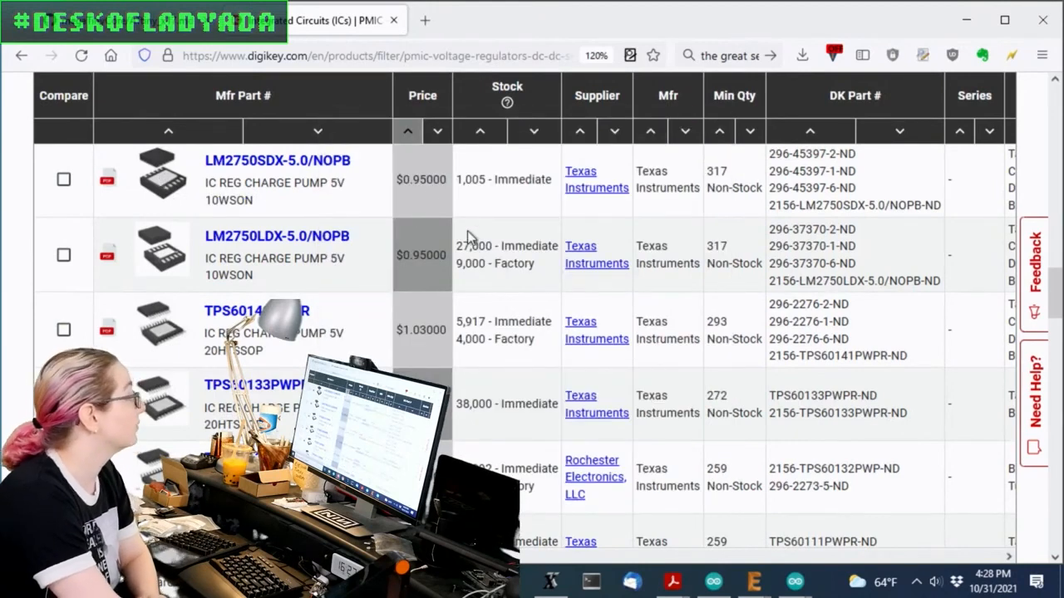
mouse_move(557, 287)
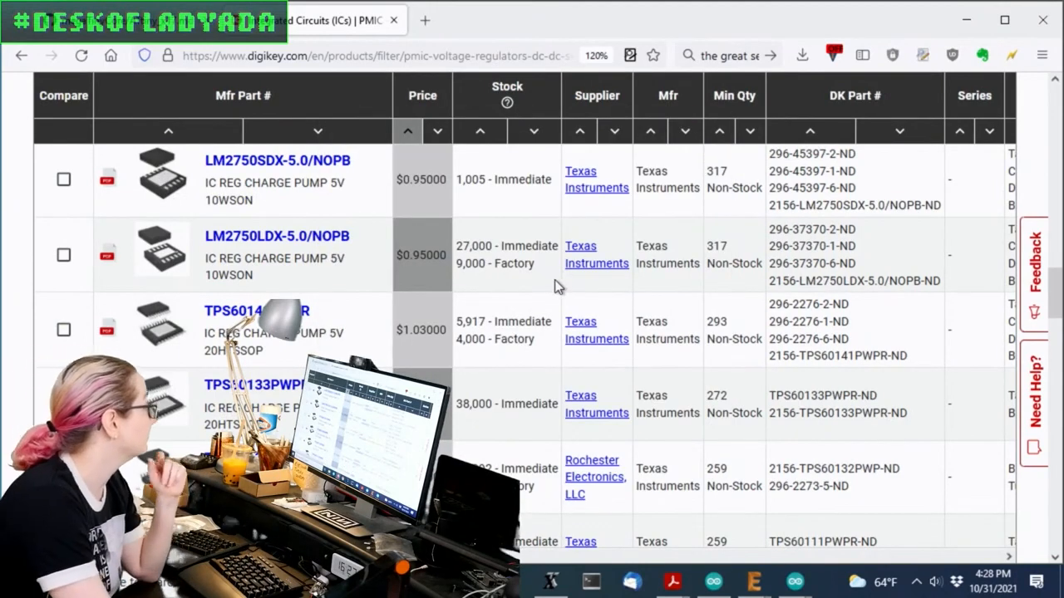
scroll(down, 3)
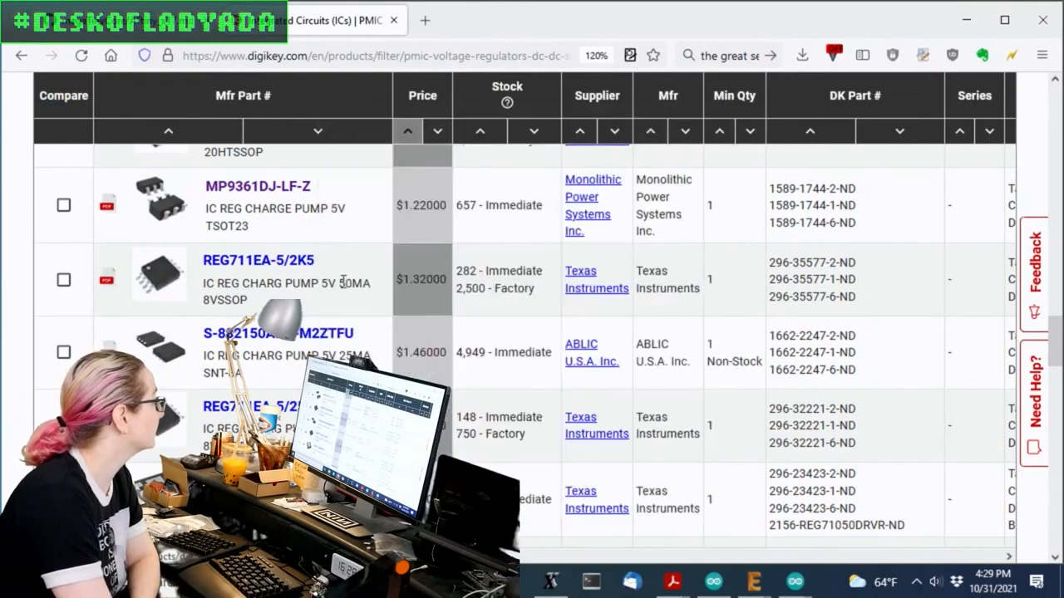
scroll(down, 3)
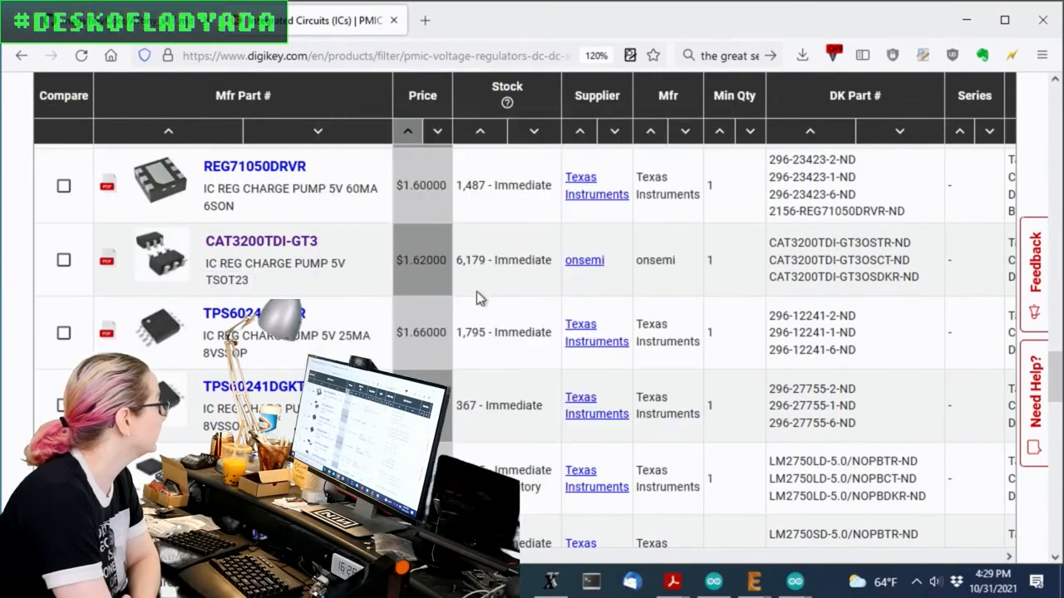
scroll(up, 3)
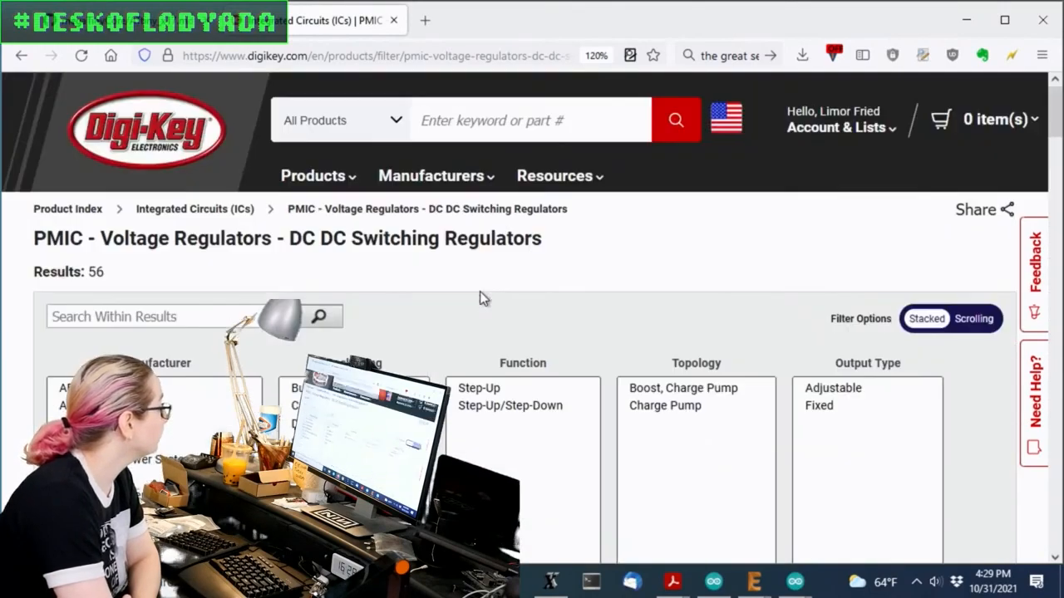
scroll(down, 3)
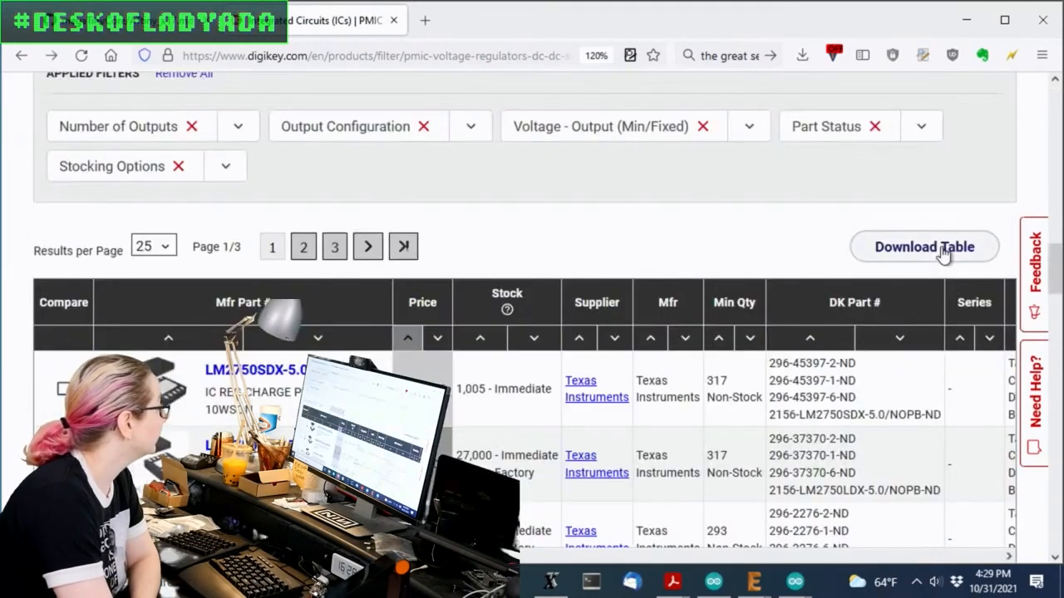
scroll(up, 3)
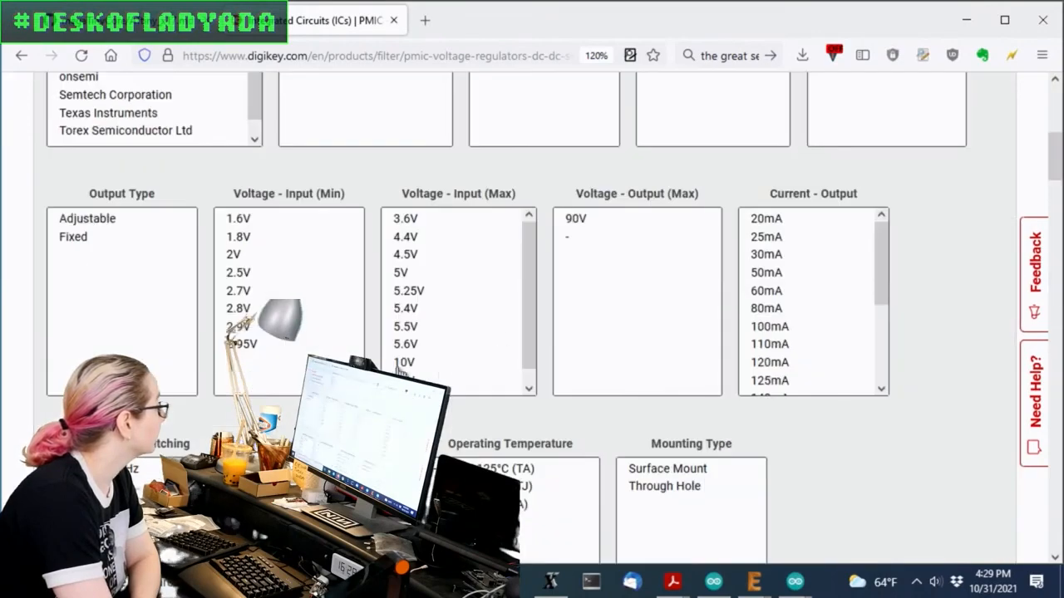
scroll(up, 3)
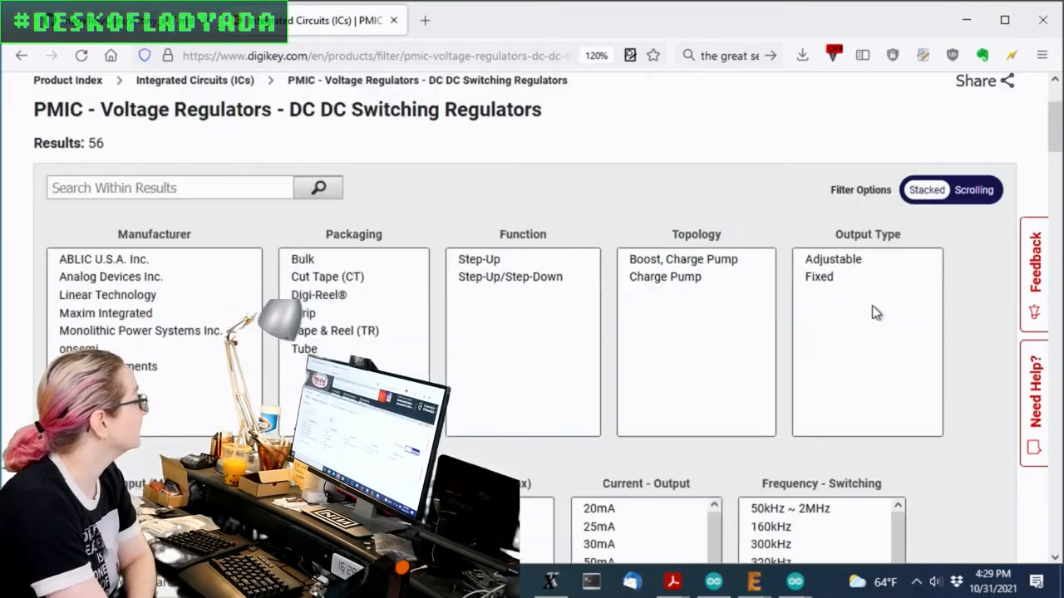
scroll(down, 3)
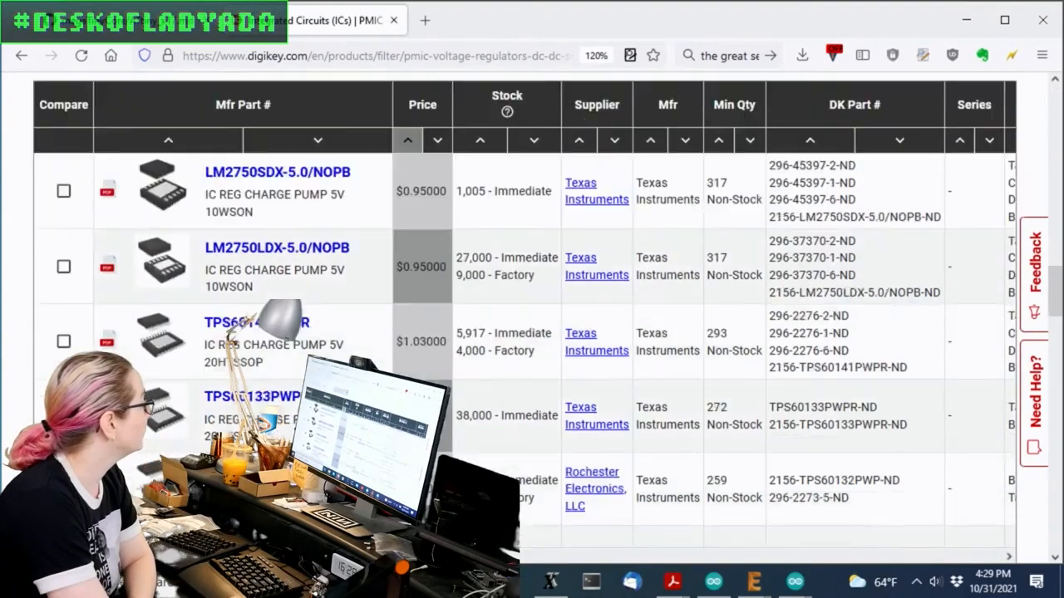
scroll(right, 3)
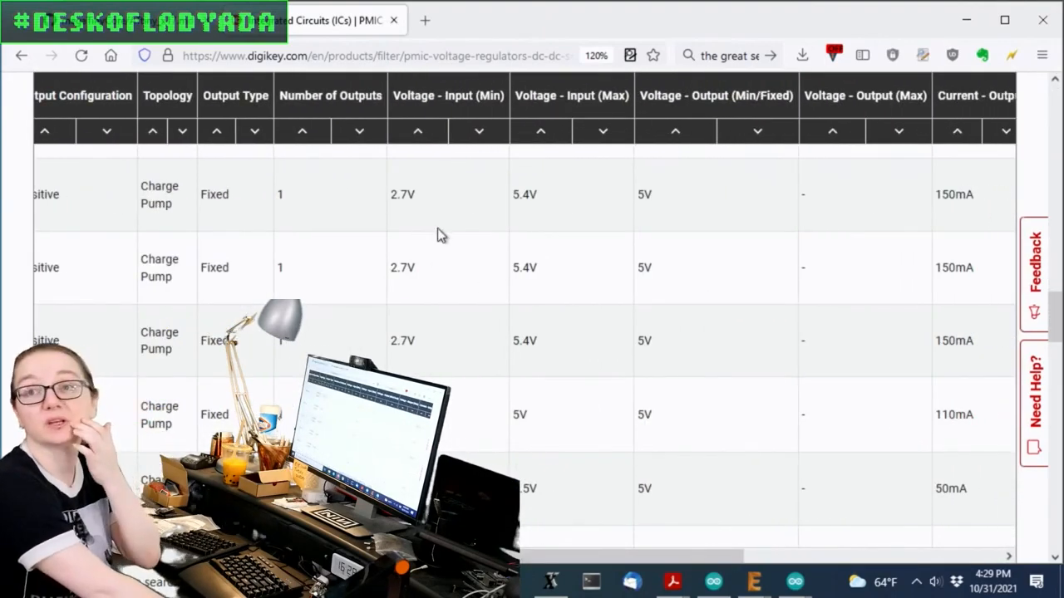
mouse_move(456, 283)
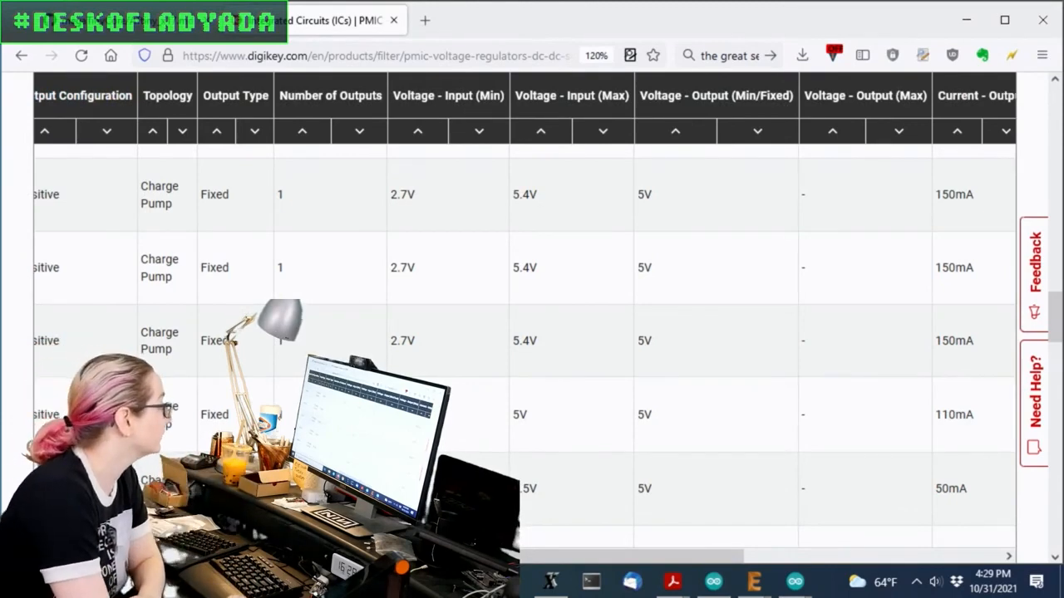
scroll(left, 3)
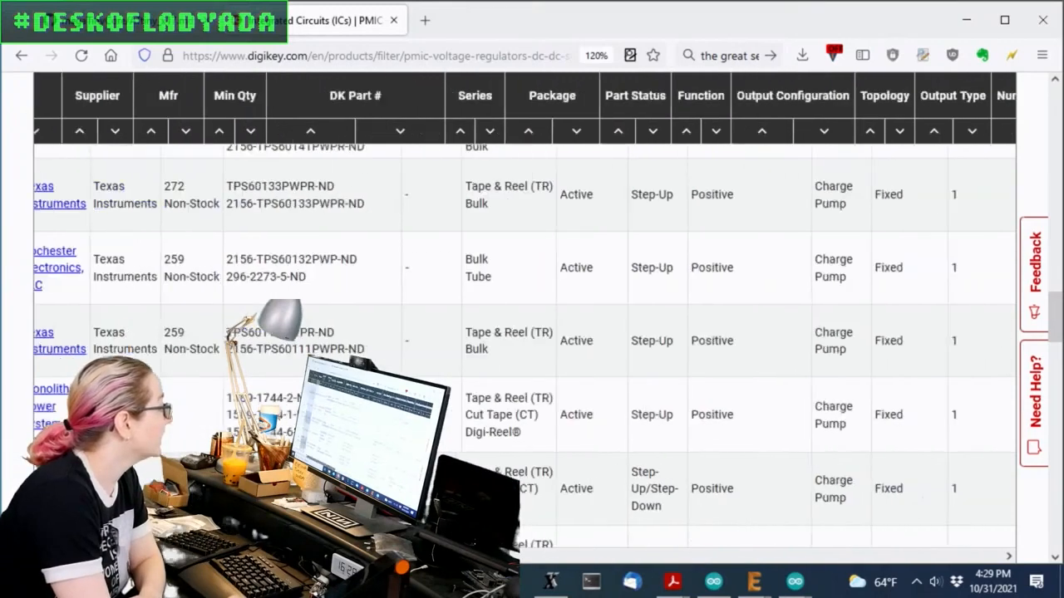
scroll(right, 3)
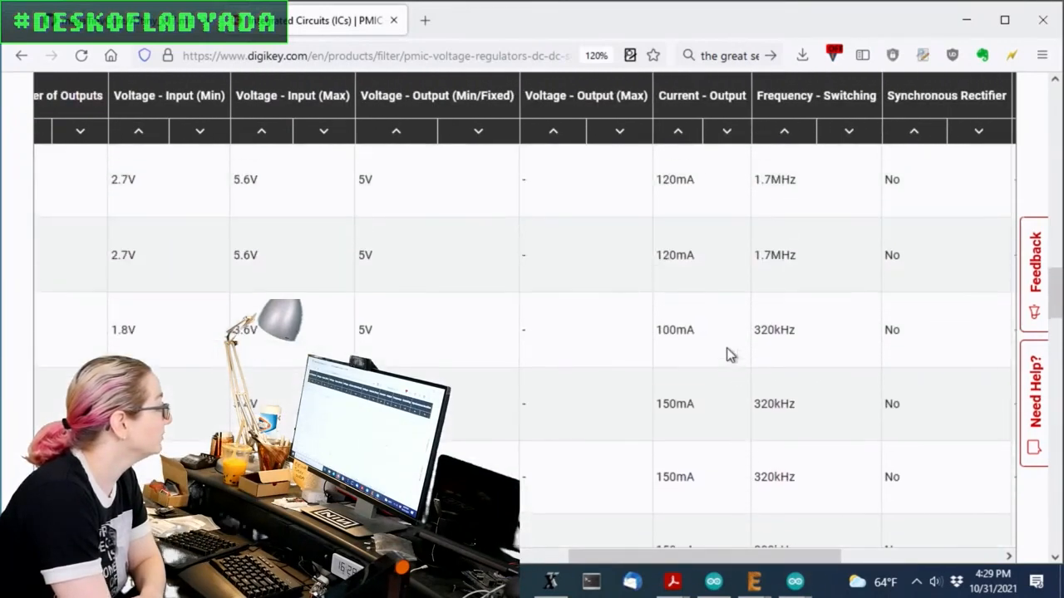
scroll(up, 3)
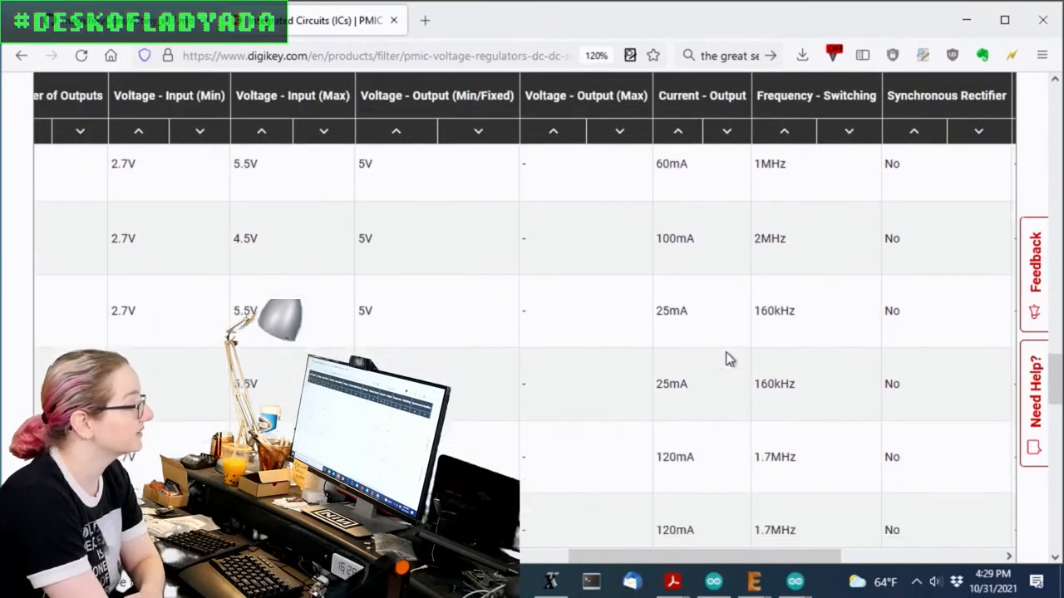
scroll(down, 3)
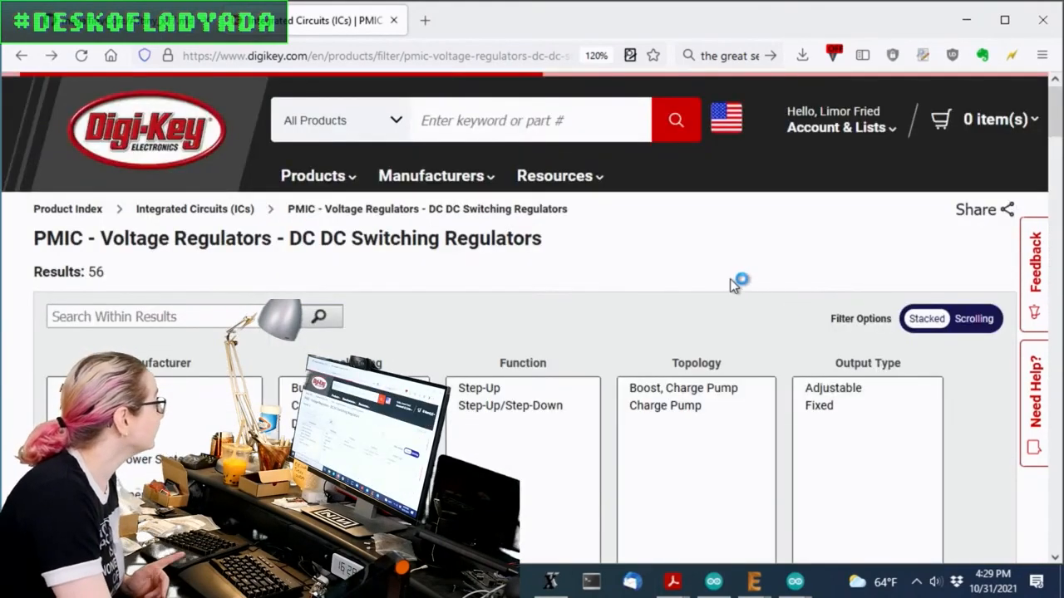
Step: Go back twice to the 2,265-result 'dc/dc charge pump' search and its Top Categories
scroll(down, 3)
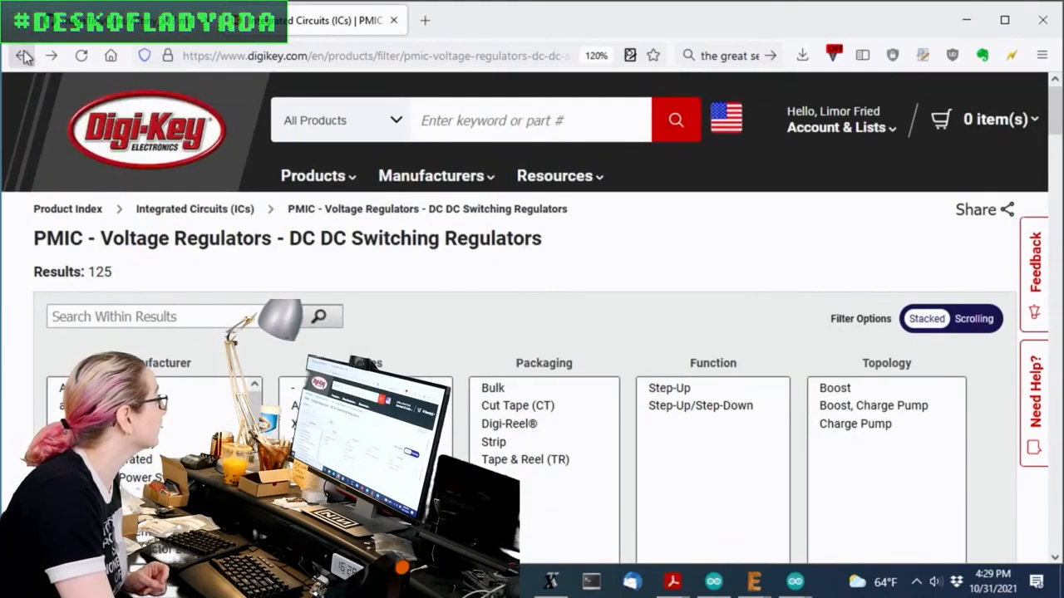
scroll(down, 3)
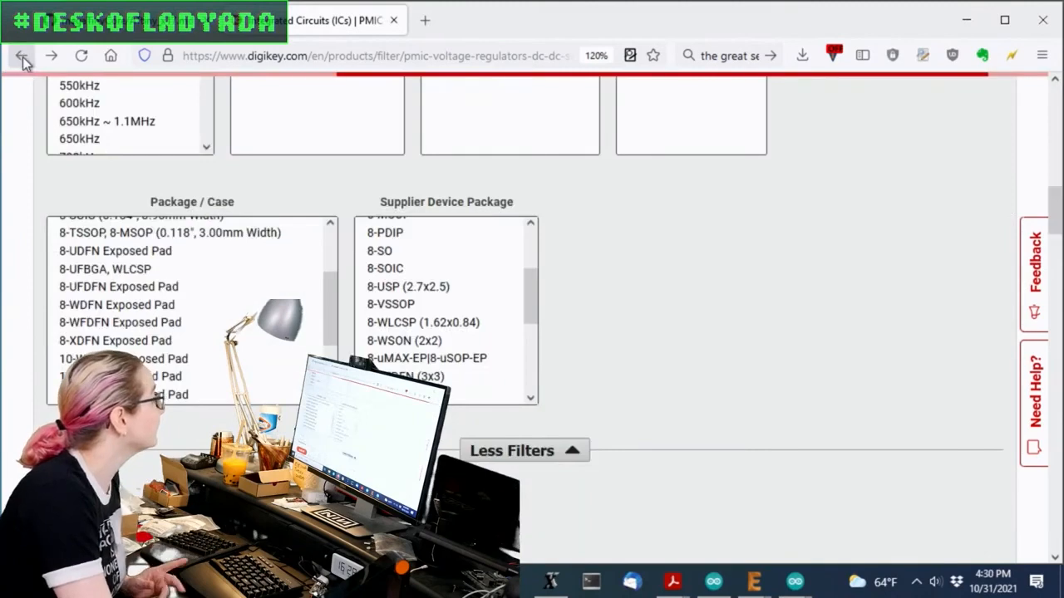
click(24, 56)
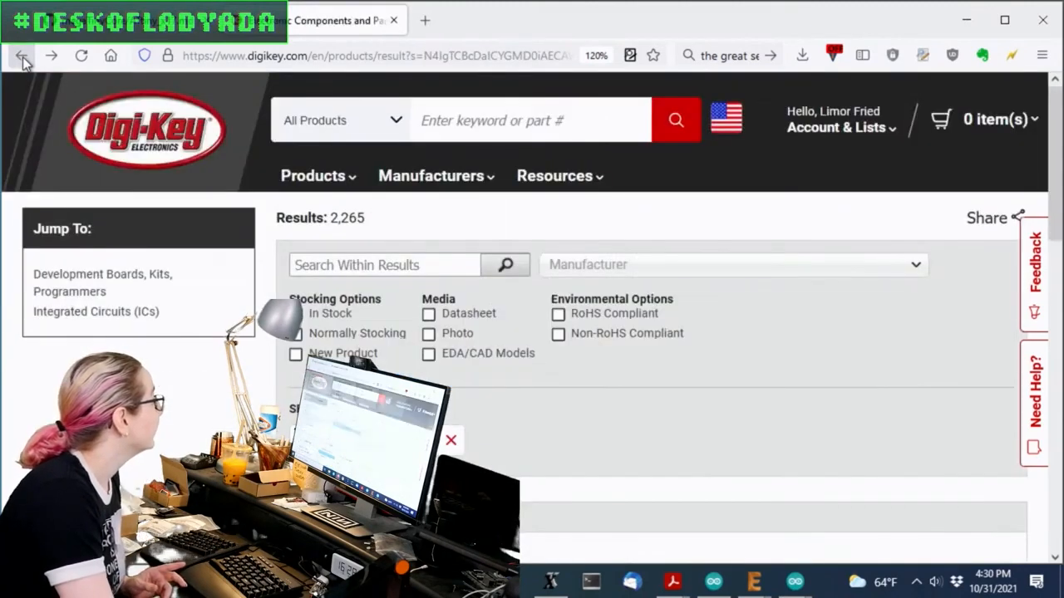
click(21, 54)
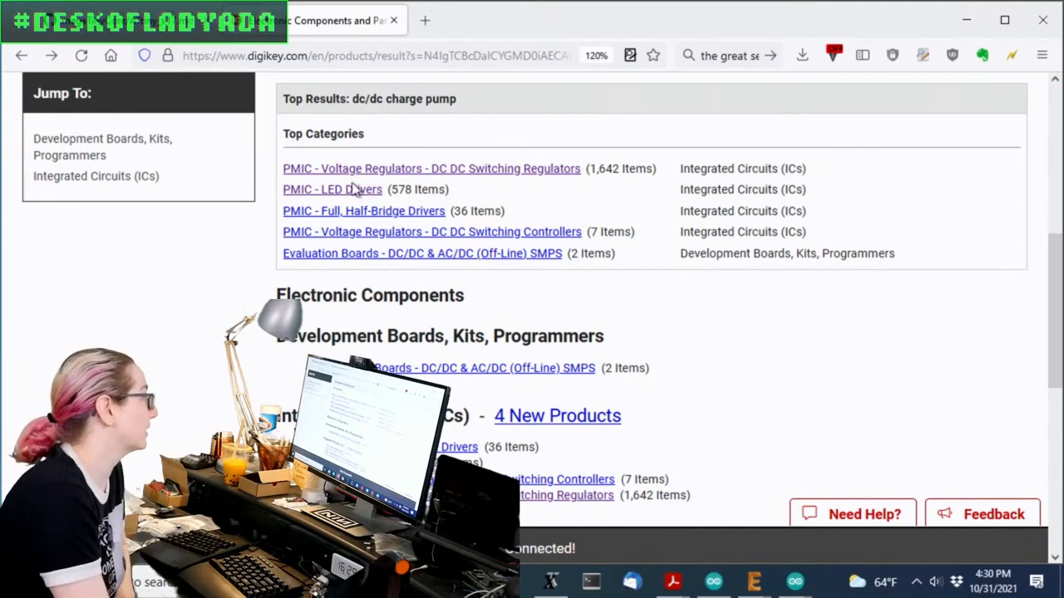
Step: Open the PMIC - LED Drivers category and select Active part status
click(332, 190)
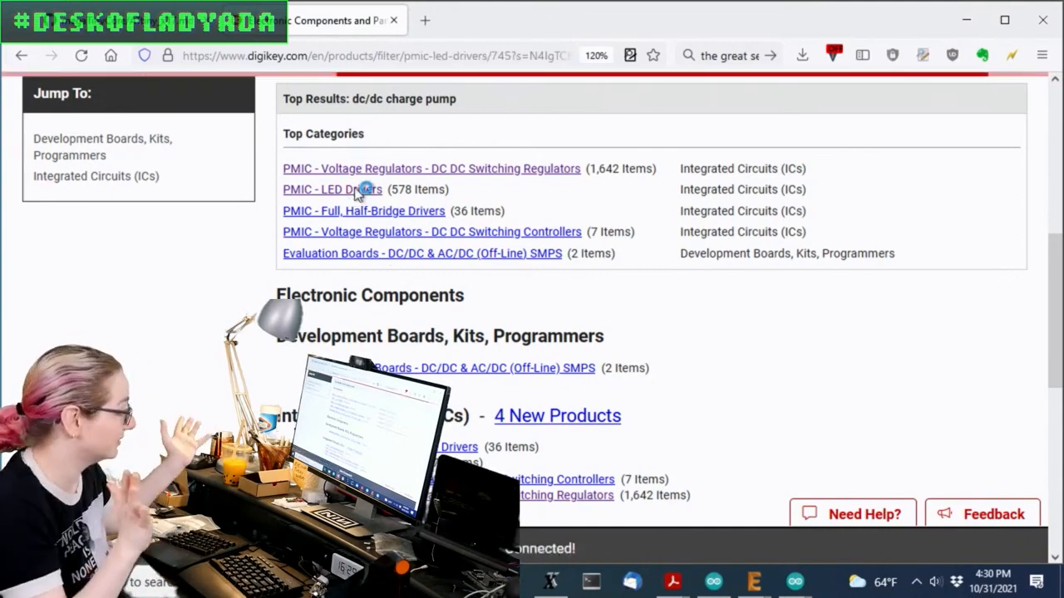
click(332, 189)
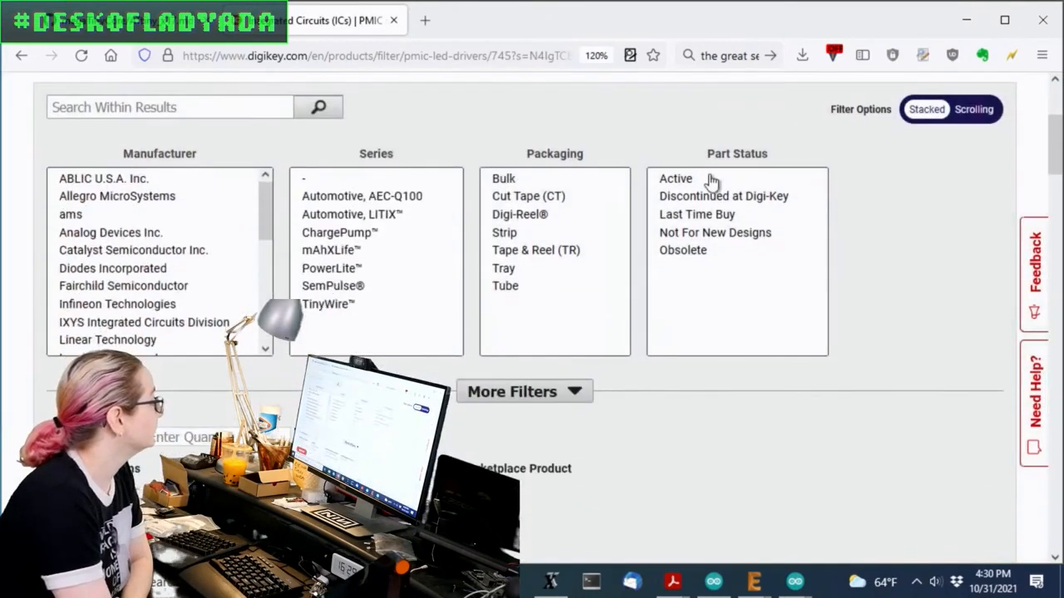
scroll(down, 3)
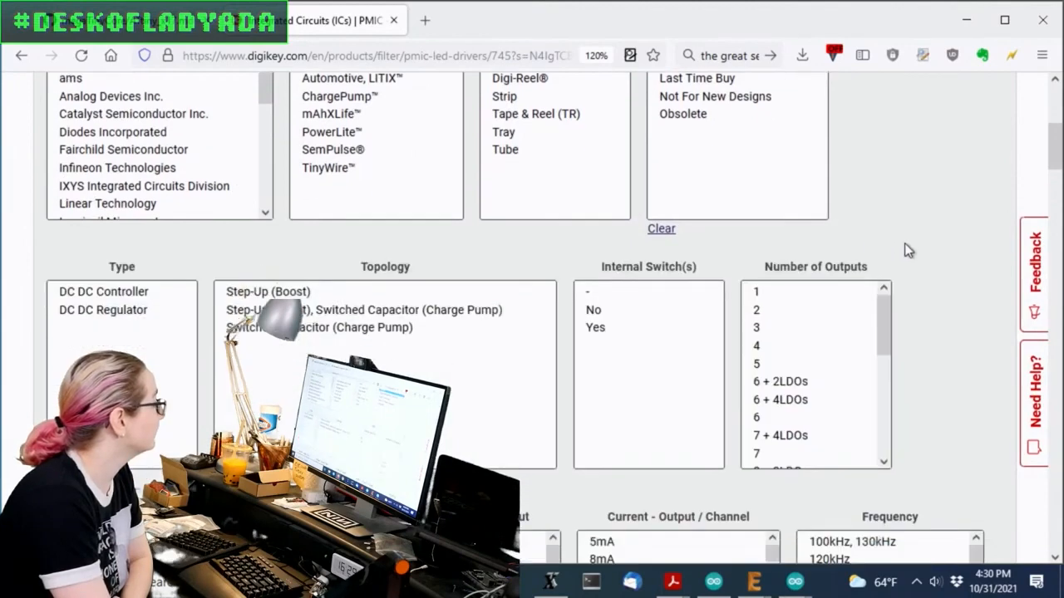
scroll(down, 3)
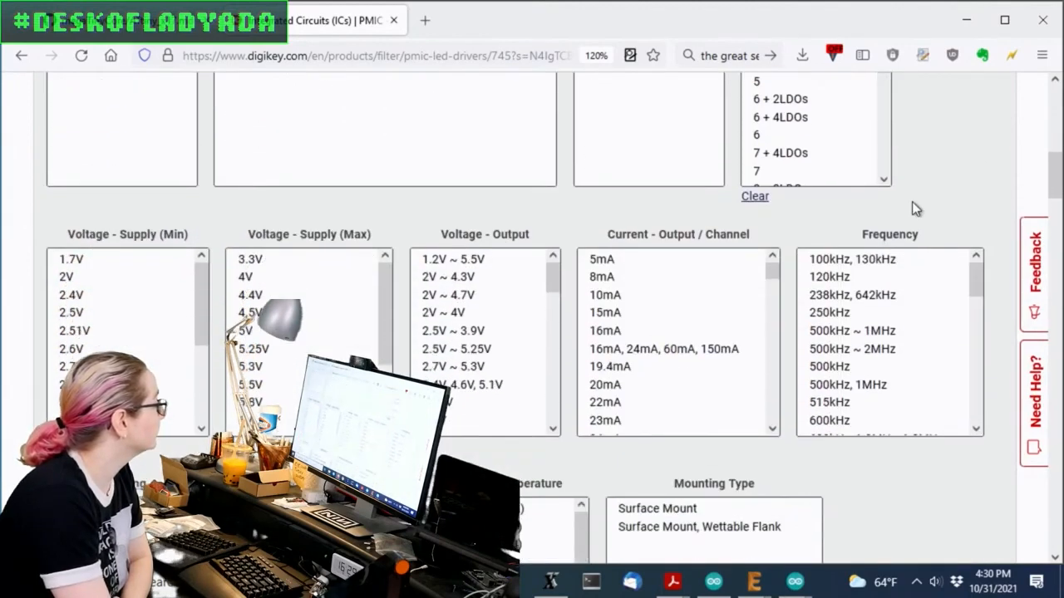
scroll(up, 3)
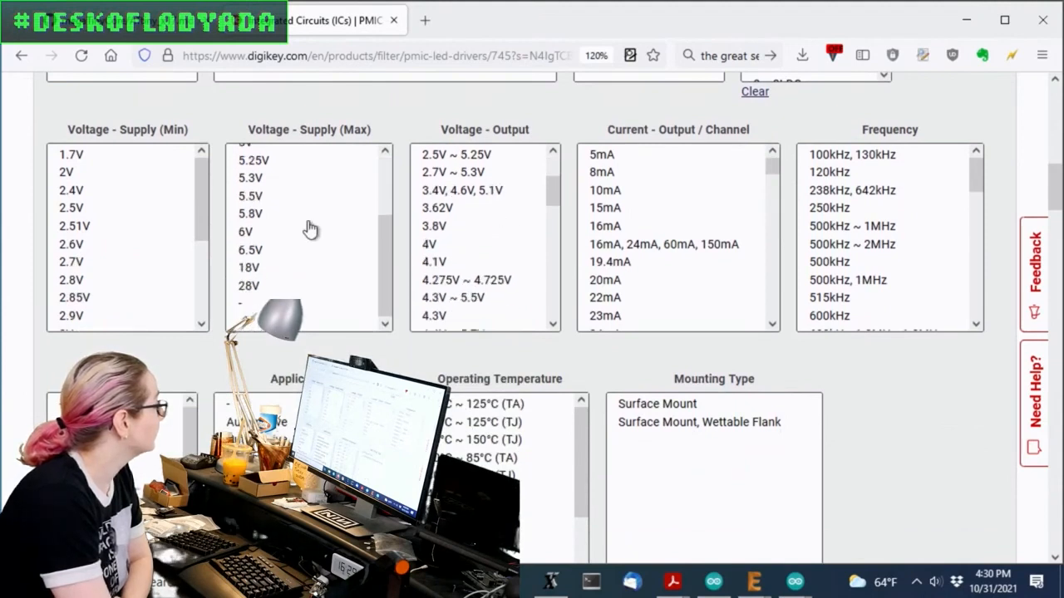
Step: Select 5V under Voltage - Supply (Max) and tick In Stock
click(244, 226)
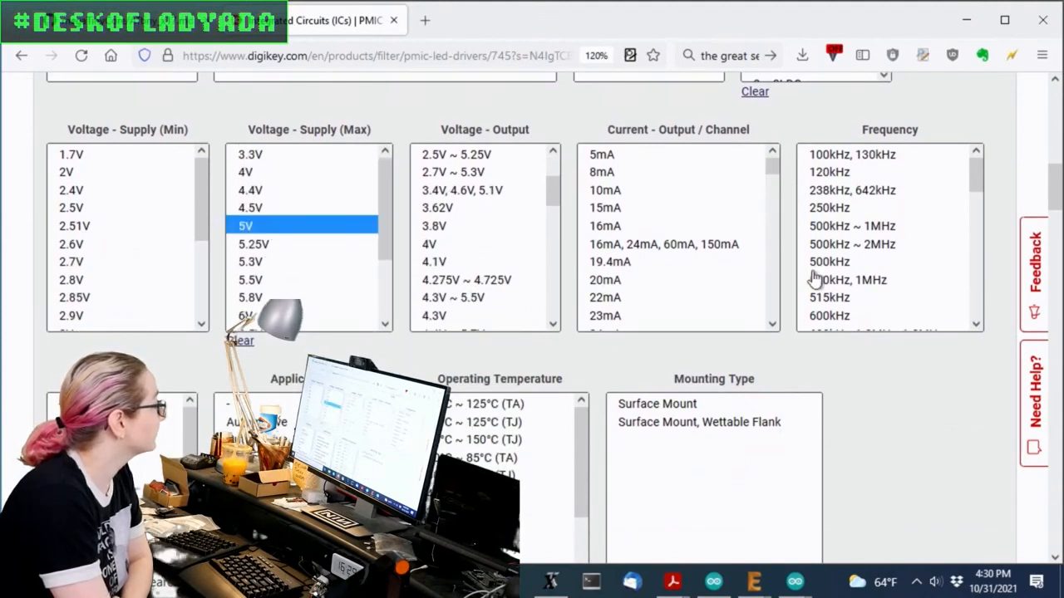
click(244, 225)
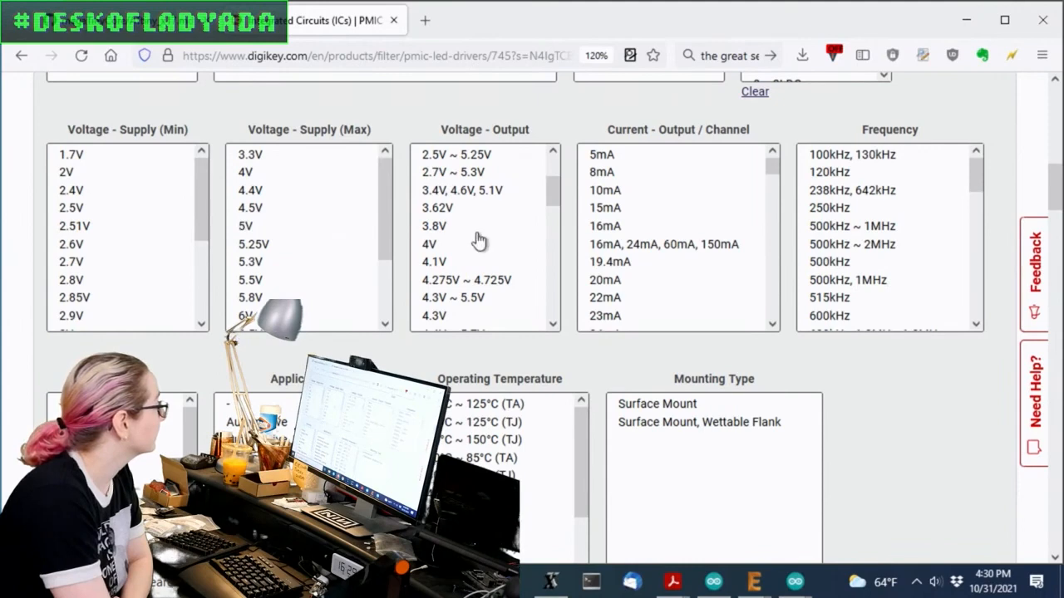
scroll(down, 3)
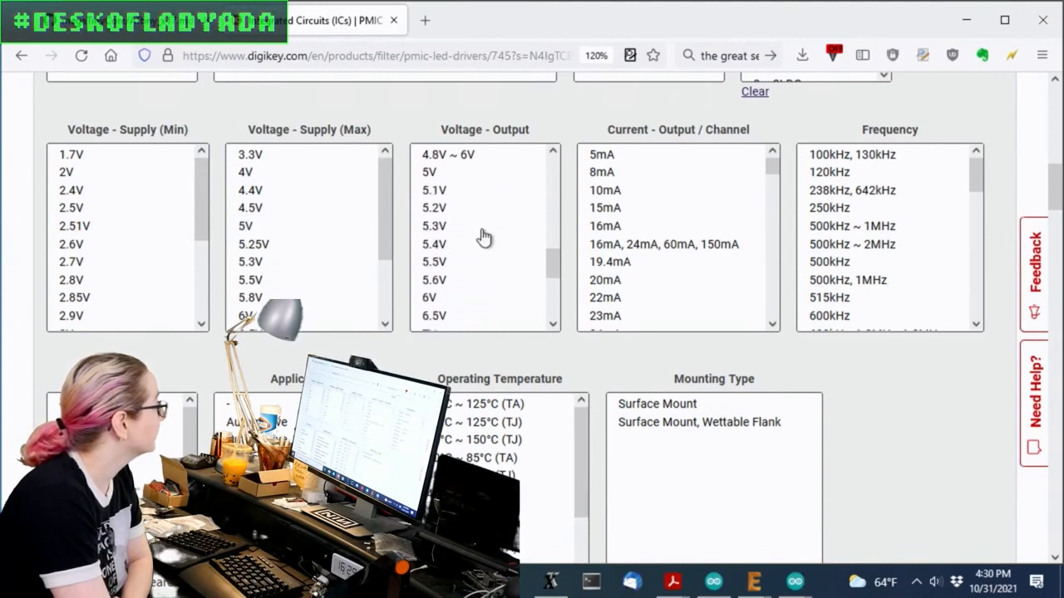
scroll(down, 3)
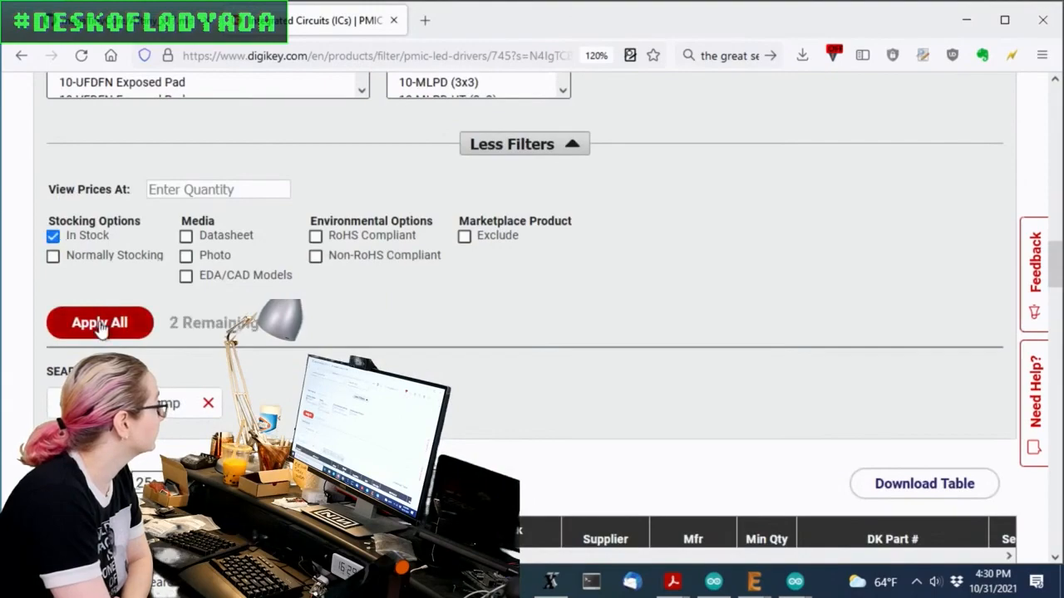
Step: Apply all filters to get two LED drivers and open the RT9361AGE product page
click(98, 323)
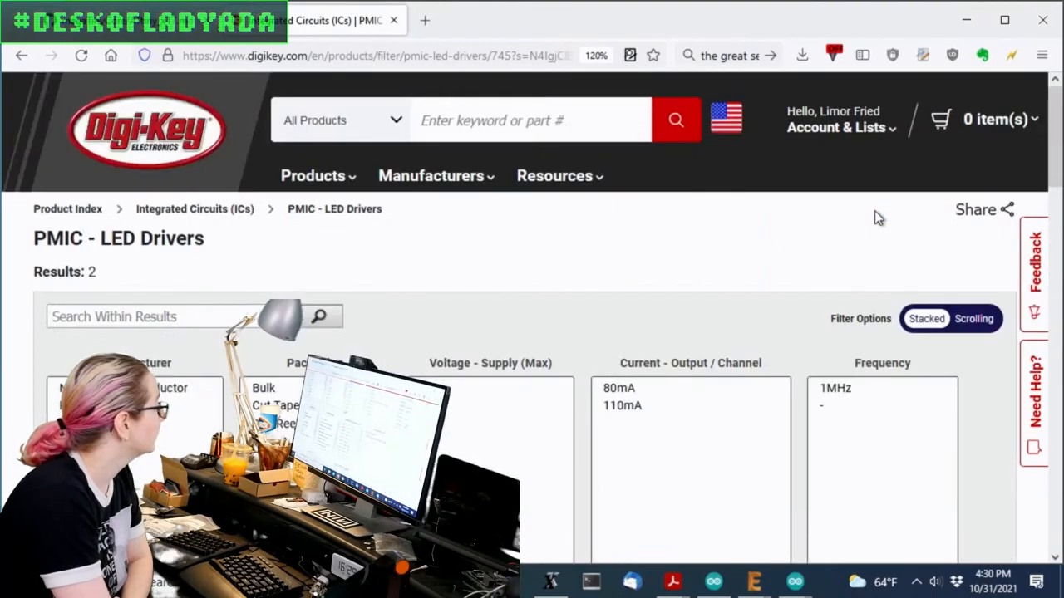
scroll(down, 3)
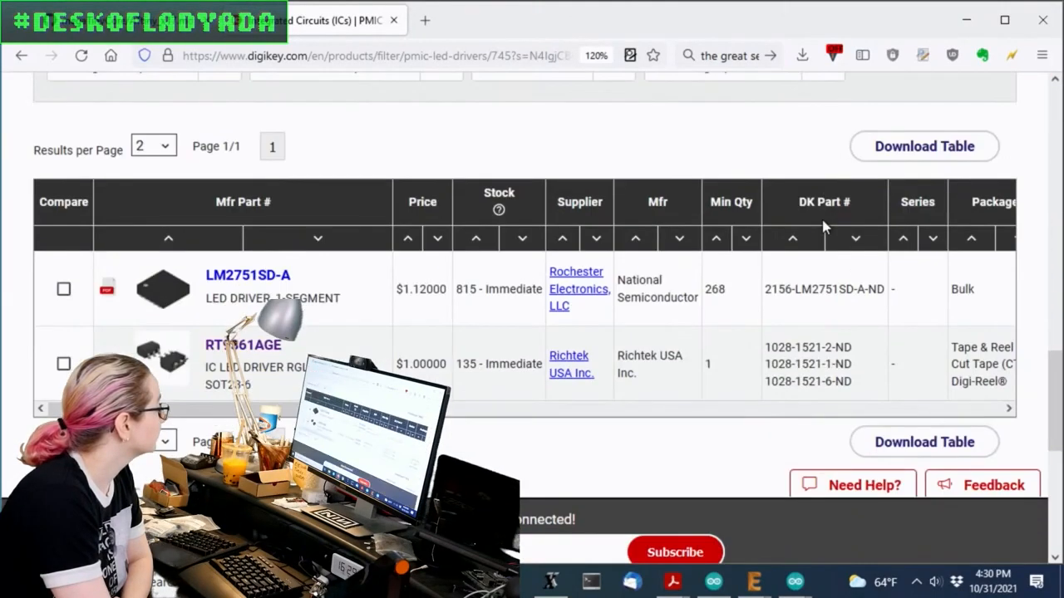
mouse_move(856, 232)
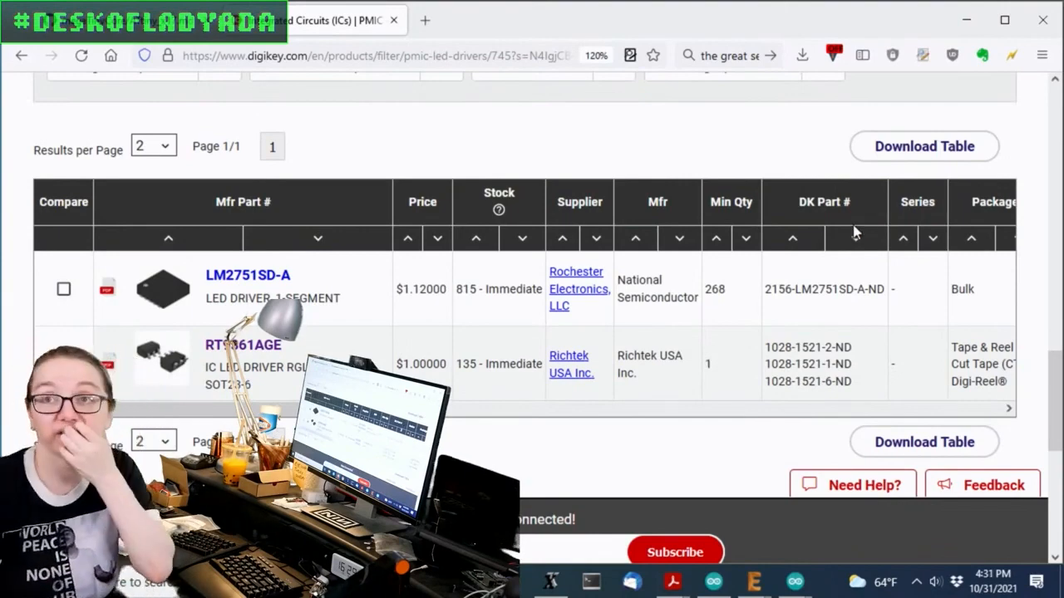
scroll(down, 3)
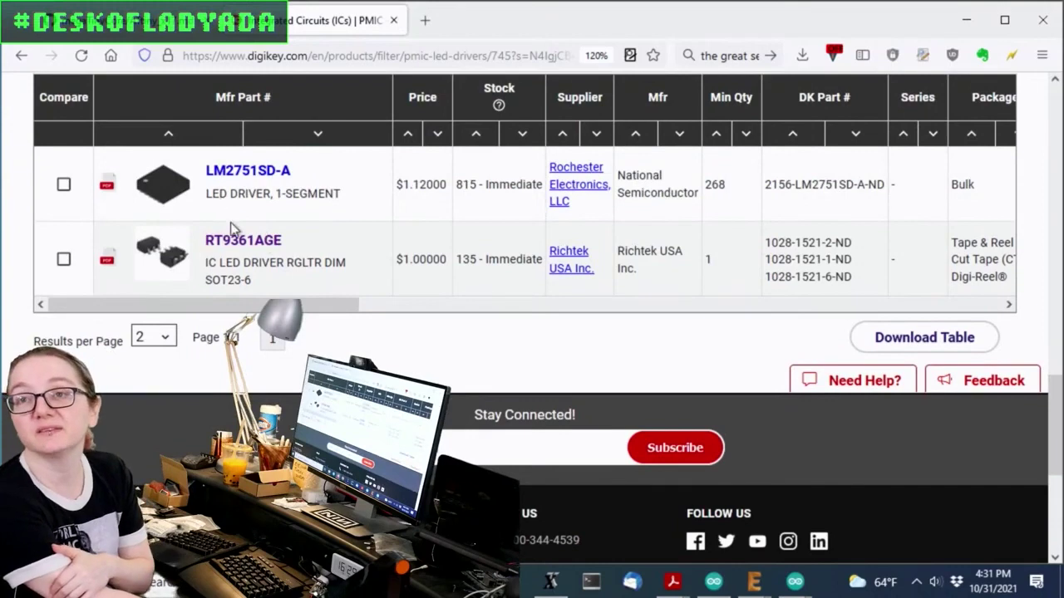
click(243, 240)
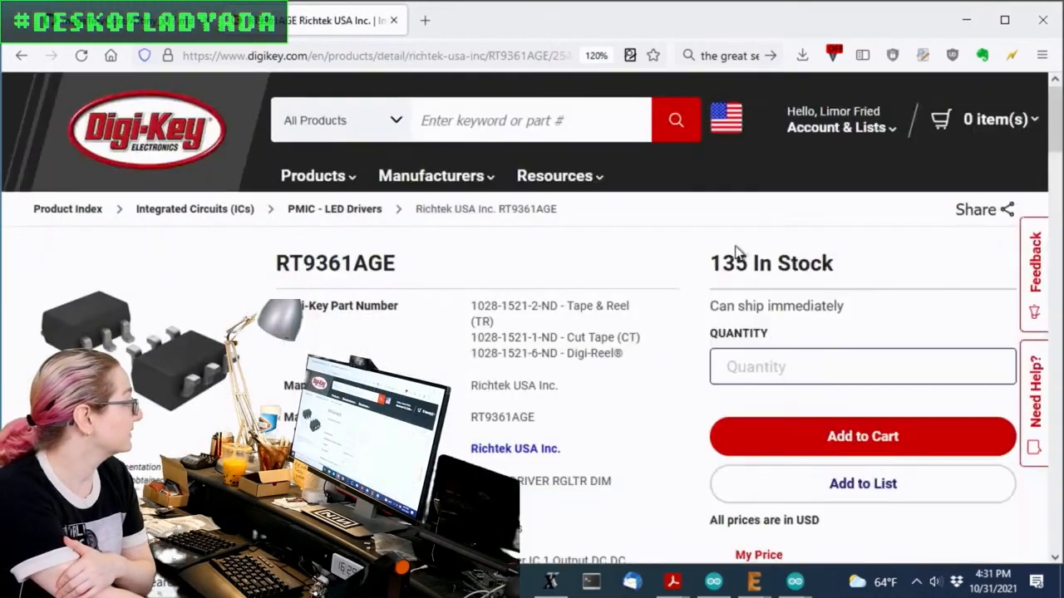
scroll(down, 3)
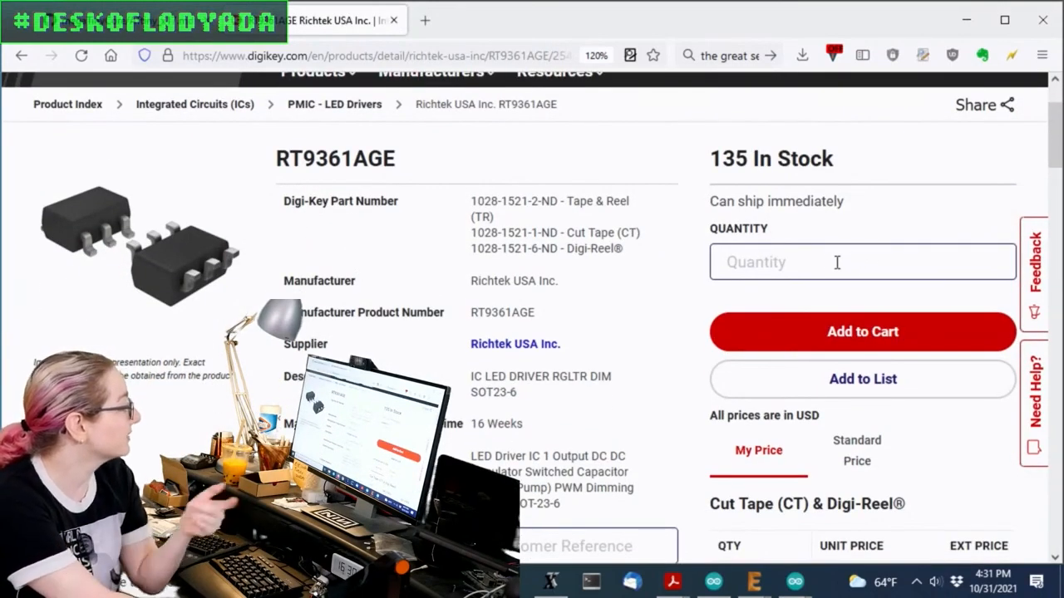